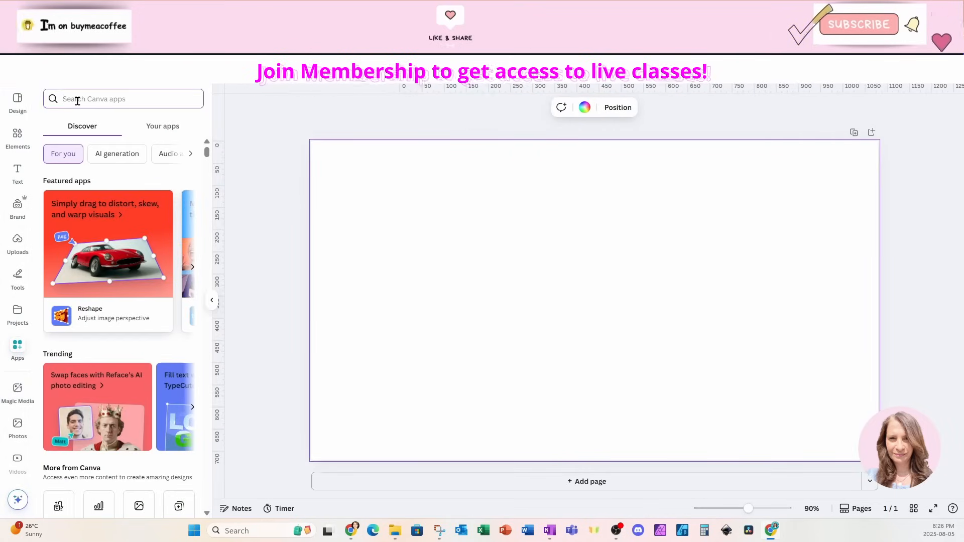
- Search the apps for TYPECRAFT and launch the TypeCraft app
{"action": "type", "text": "TYPECRAFT"}
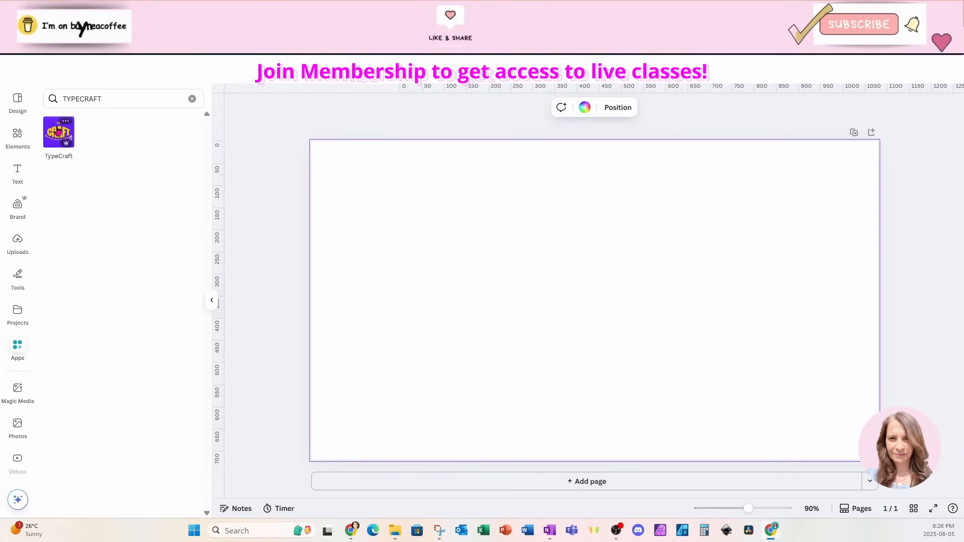
{"action": "left_click", "coordinate": [58, 133]}
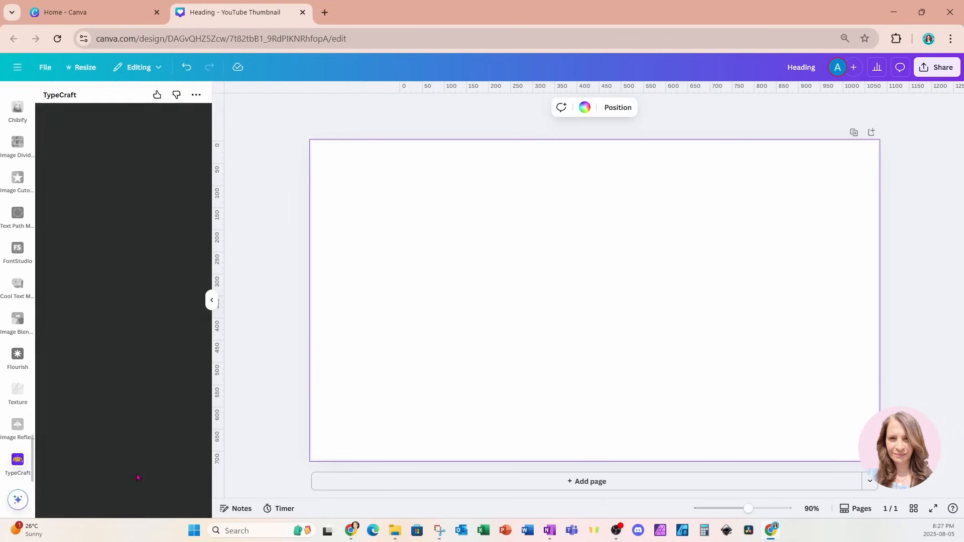
- Replace the TypeCraft sample text with TYPOGRAPHY
{"action": "left_click", "coordinate": [17, 464]}
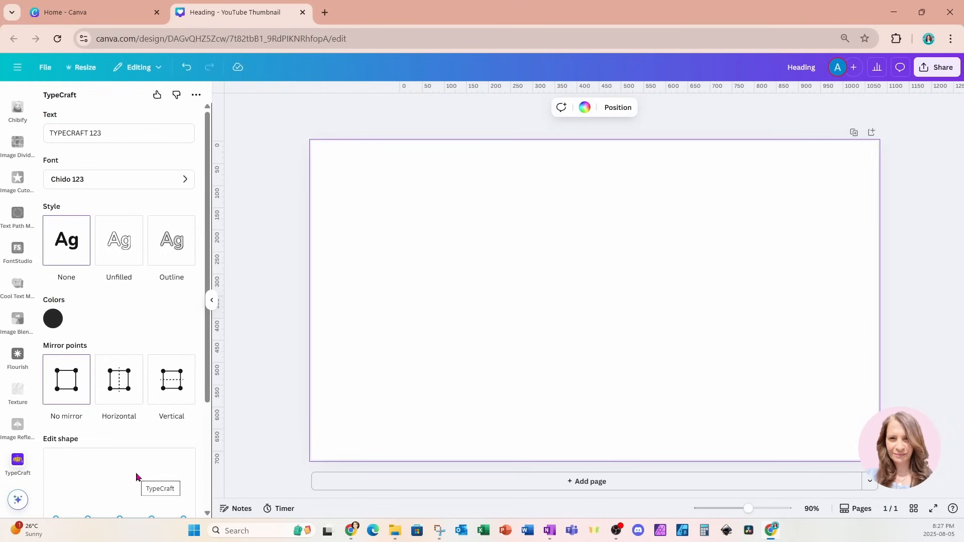
{"action": "left_click", "coordinate": [117, 133]}
{"action": "type", "text": "TYPOGRAPH"}
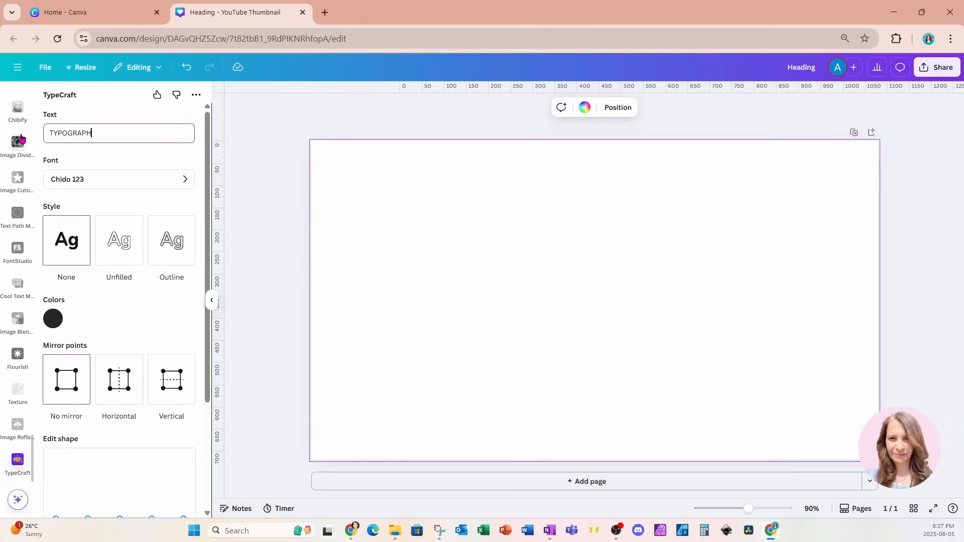
{"action": "type", "text": "Y"}
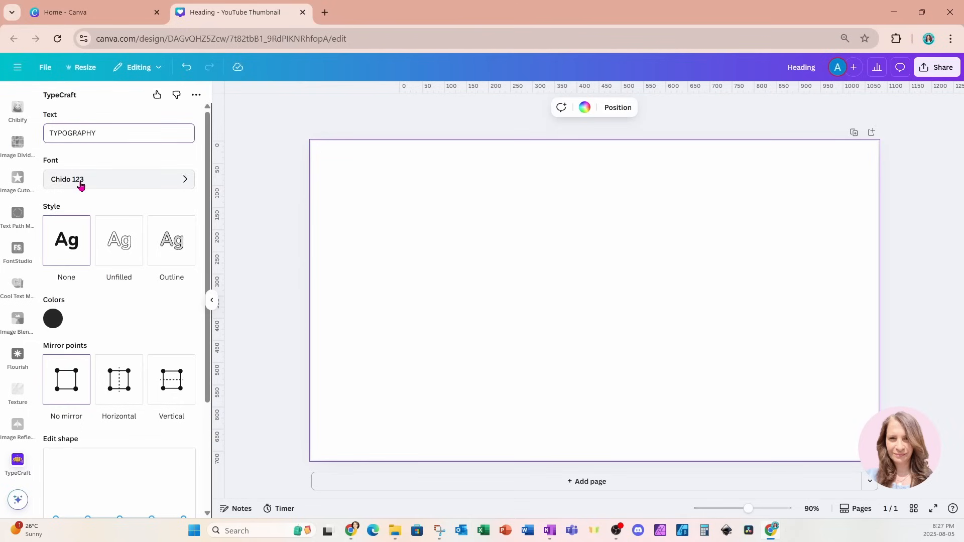
- Set the TypeCraft font to Anton Regular 123 and bring up the colour picker
{"action": "left_click", "coordinate": [118, 179]}
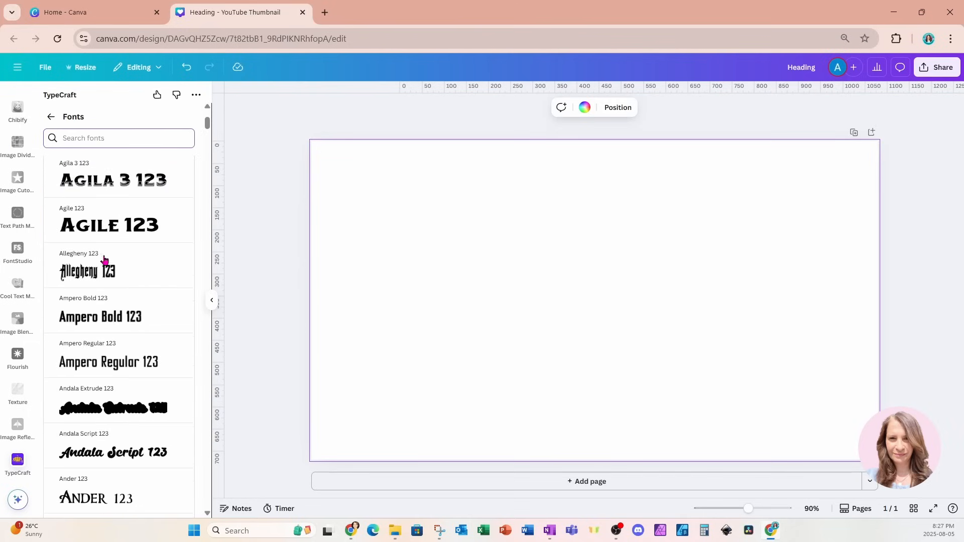
{"action": "scroll", "scroll_direction": "down", "scroll_amount": 3}
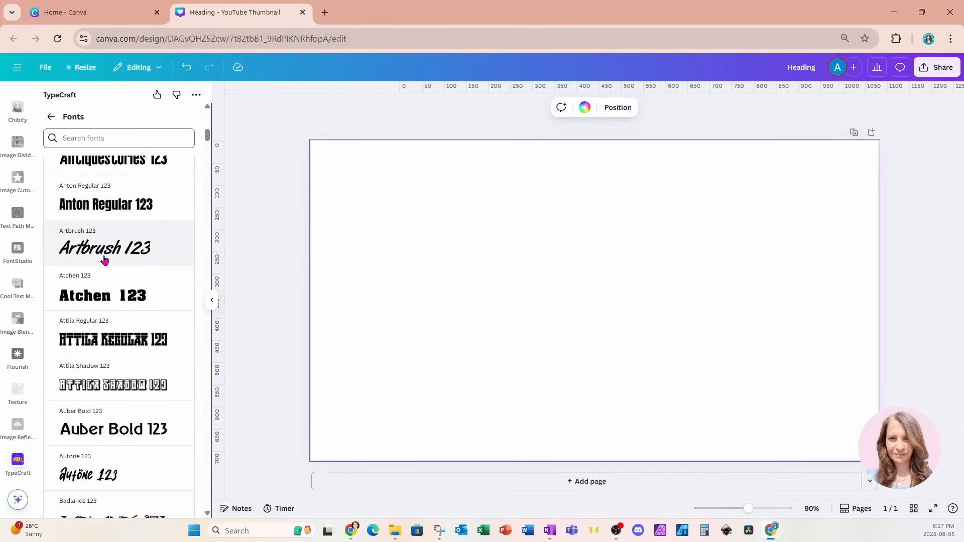
{"action": "left_click", "coordinate": [106, 203]}
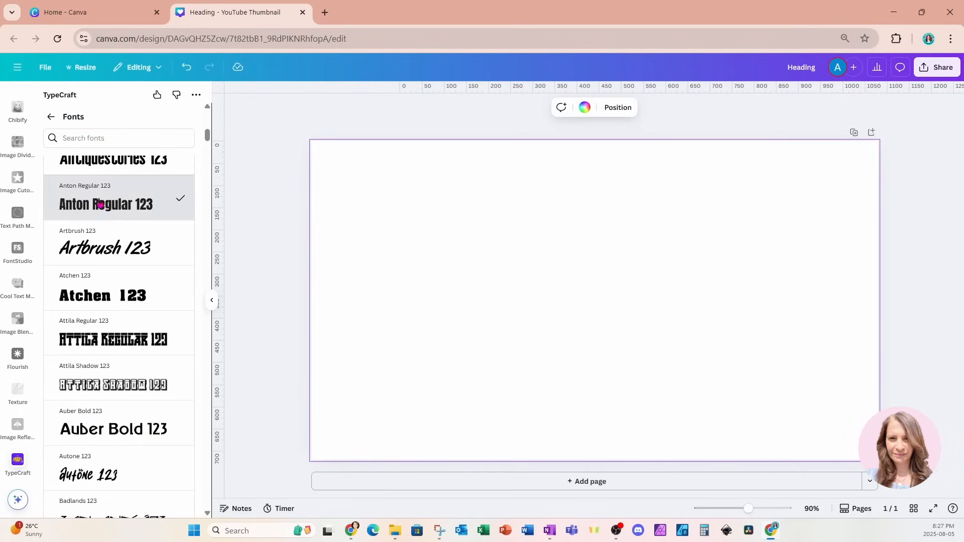
{"action": "left_click", "coordinate": [51, 117]}
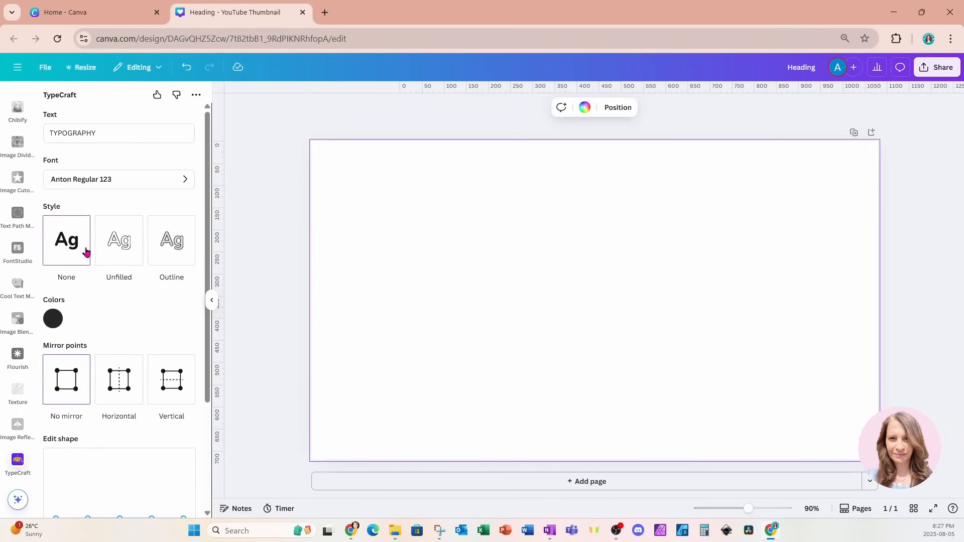
{"action": "mouse_move", "coordinate": [118, 251]}
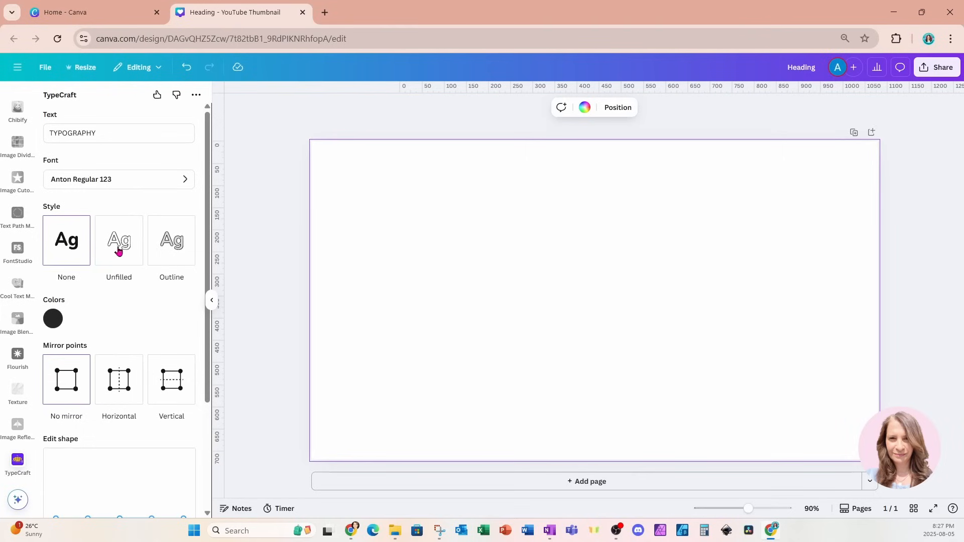
{"action": "mouse_move", "coordinate": [71, 296]}
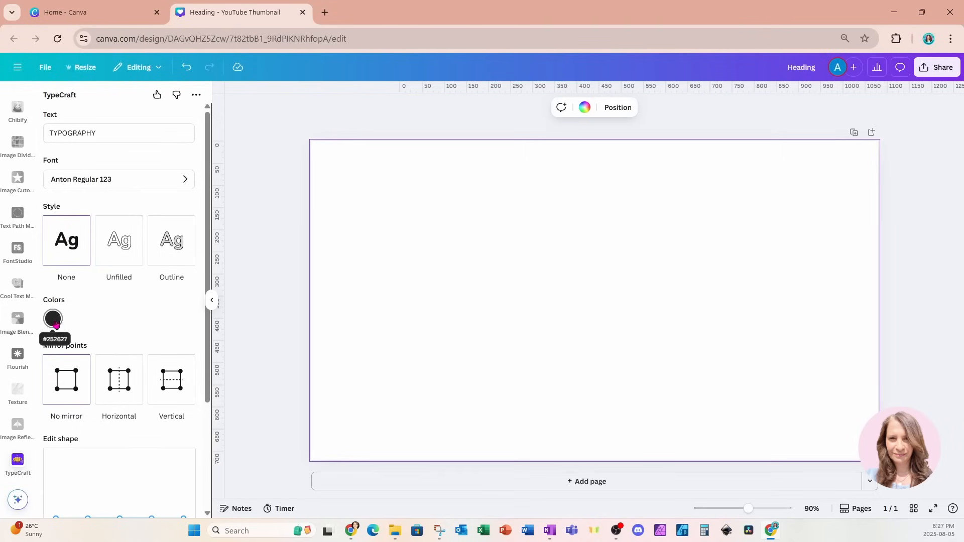
{"action": "left_click", "coordinate": [52, 318]}
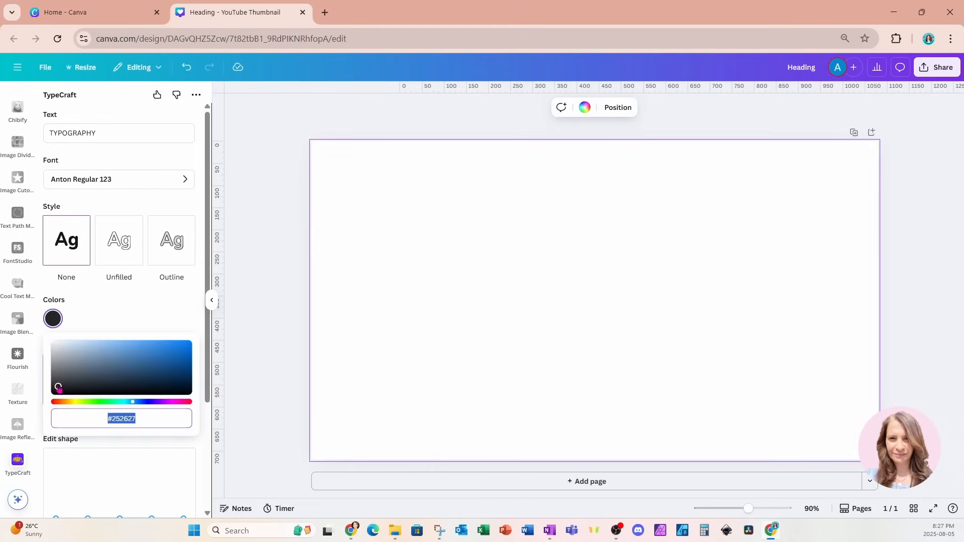
- Colour the lettering black, mirror shape points horizontally, and add it to the design
{"action": "left_click", "coordinate": [53, 391]}
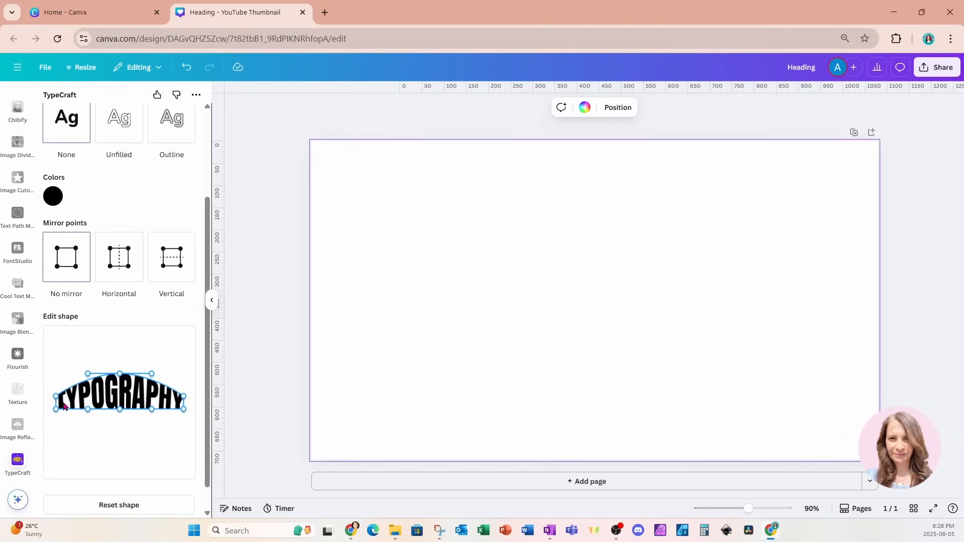
{"action": "left_click", "coordinate": [119, 257]}
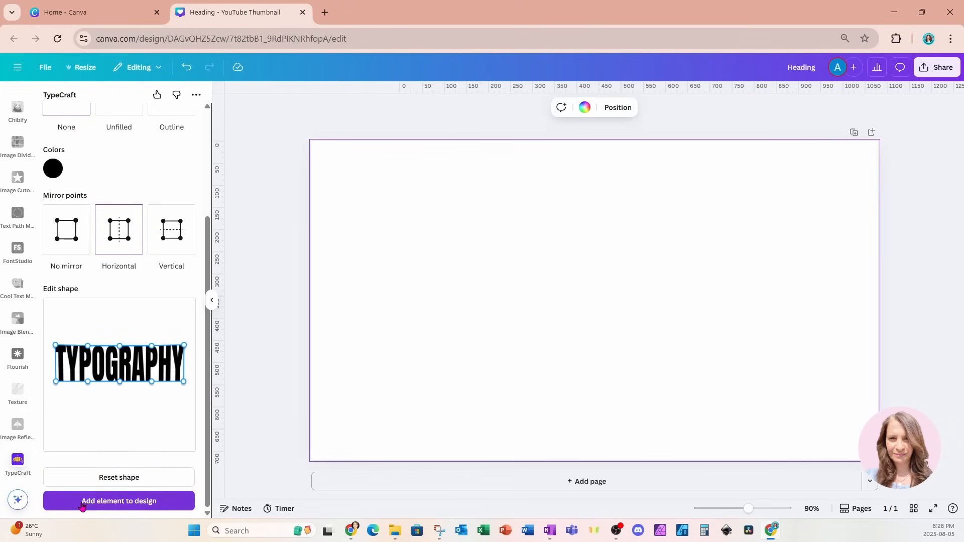
{"action": "left_click", "coordinate": [118, 501]}
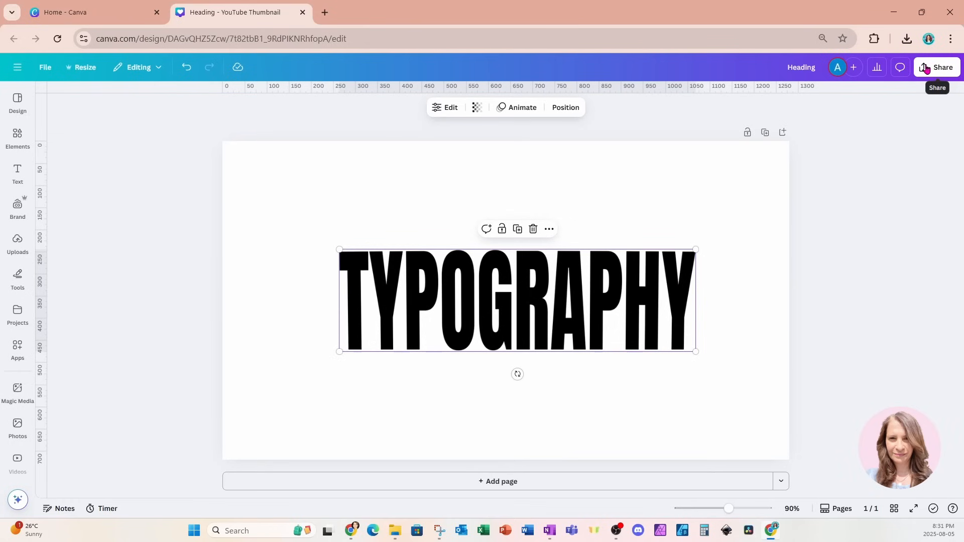
- Download the design as a PNG with transparent background, then scroll to a new page
{"action": "left_click", "coordinate": [937, 66]}
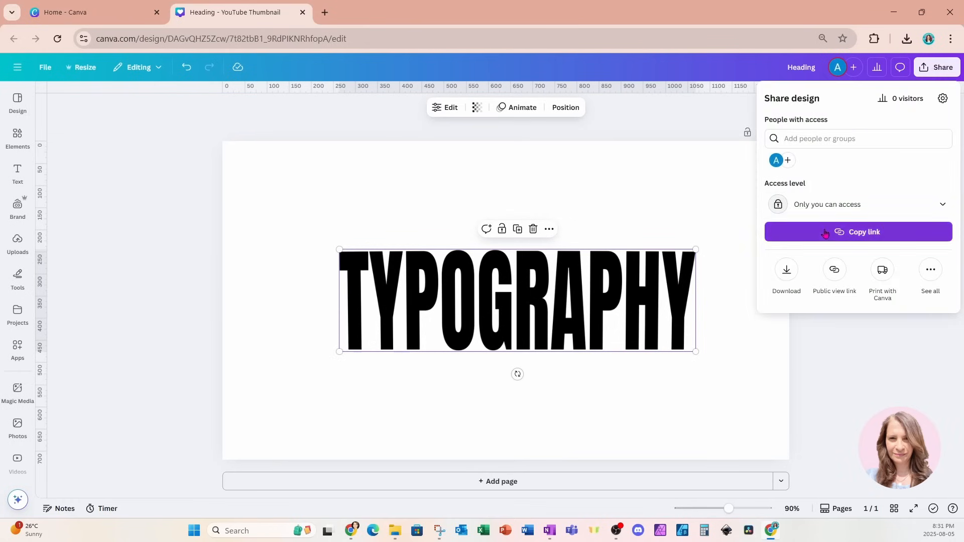
{"action": "left_click", "coordinate": [785, 273]}
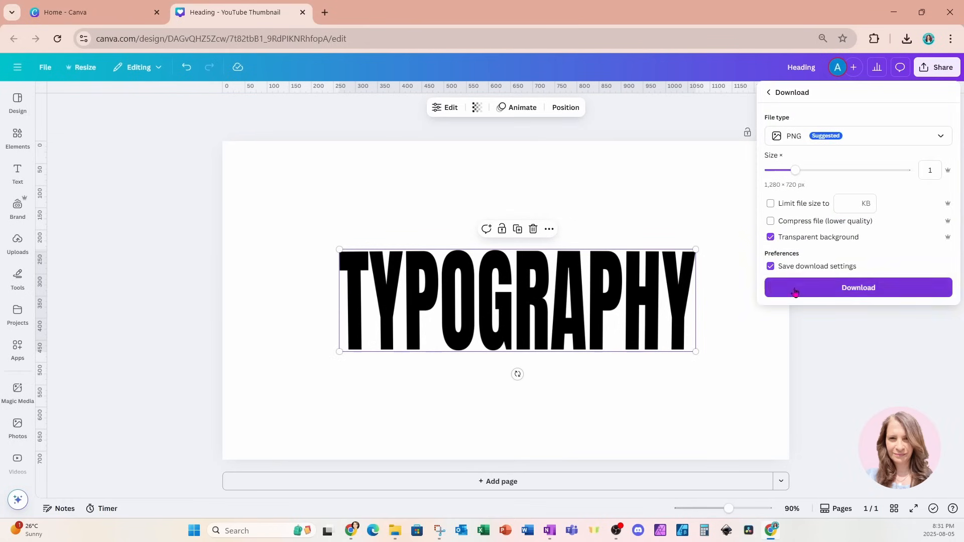
{"action": "left_click", "coordinate": [857, 287]}
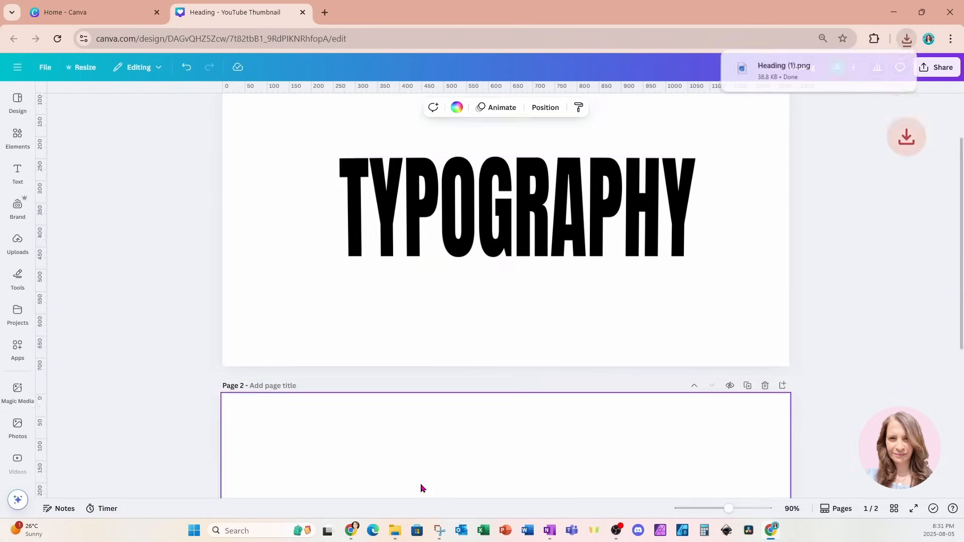
{"action": "scroll", "scroll_direction": "down", "scroll_amount": 3}
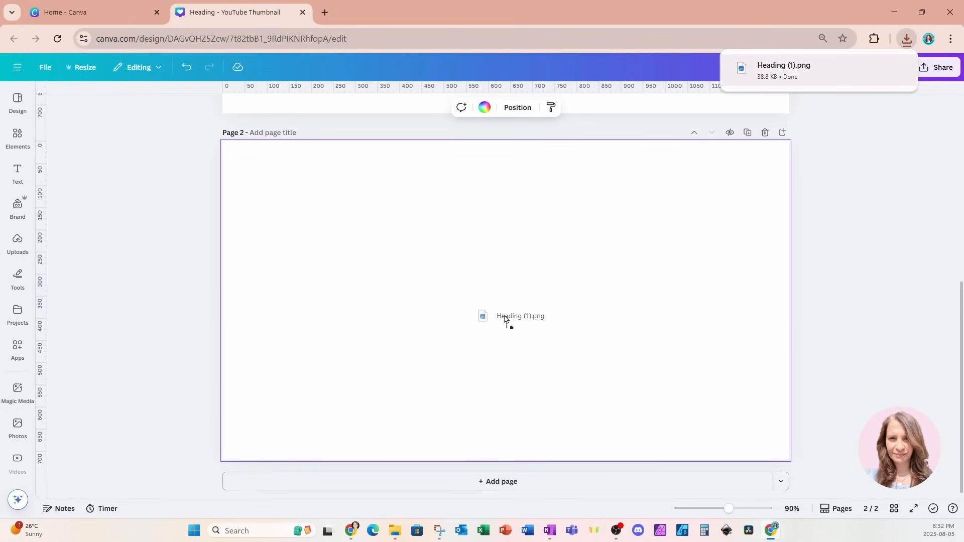
- Drop Heading (1).png onto page 2 and stretch it corner to corner
{"action": "left_click", "coordinate": [504, 316]}
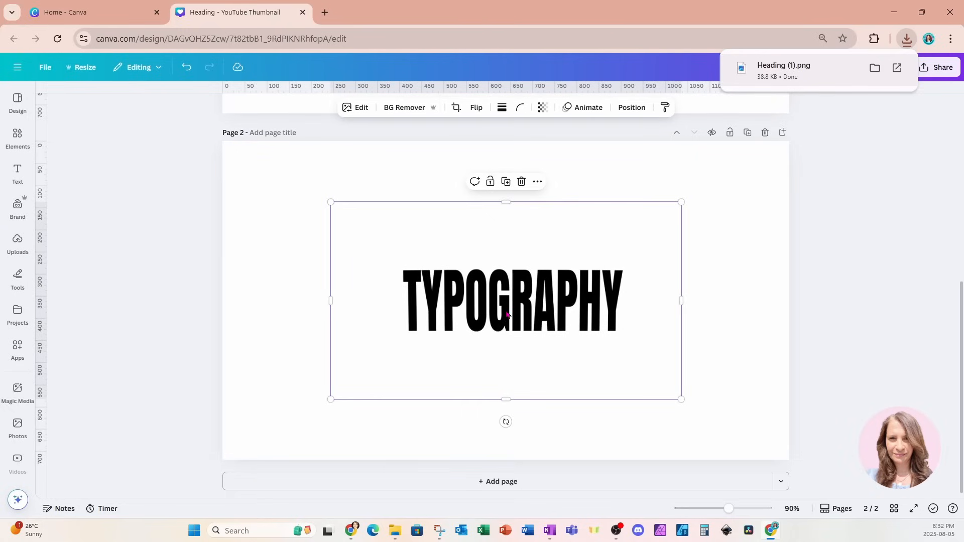
{"action": "left_click_drag", "start_coordinate": [330, 202], "coordinate": [246, 155]}
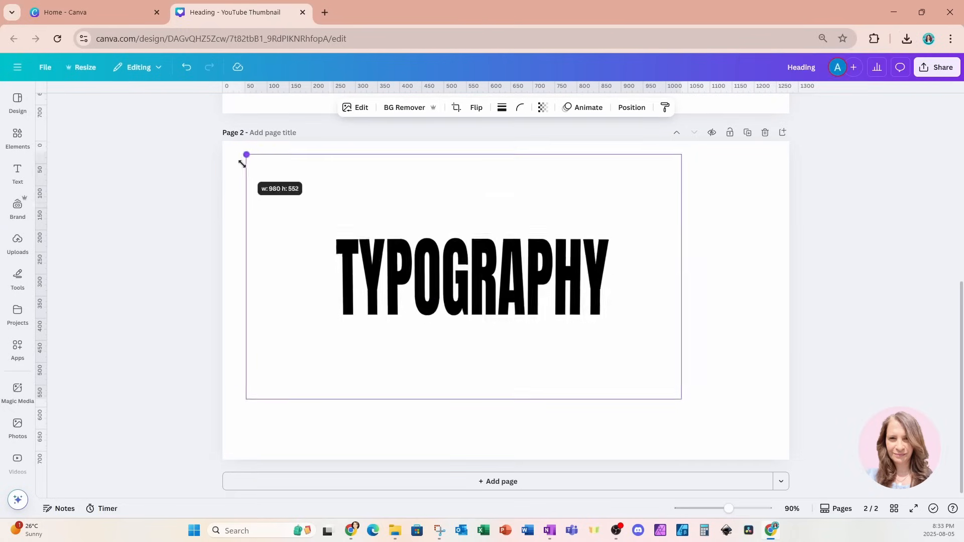
{"action": "left_click_drag", "start_coordinate": [246, 155], "coordinate": [698, 408]}
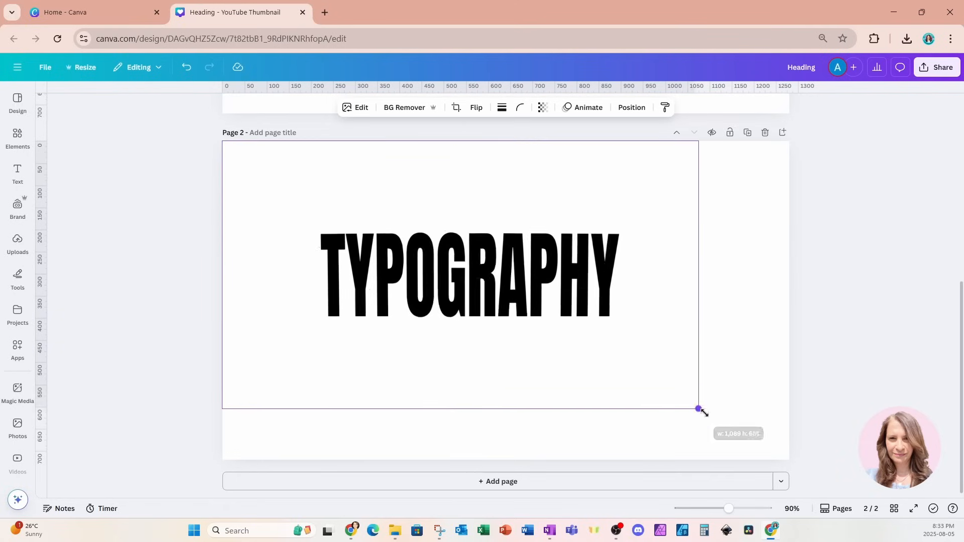
{"action": "left_click_drag", "start_coordinate": [699, 408], "coordinate": [788, 460]}
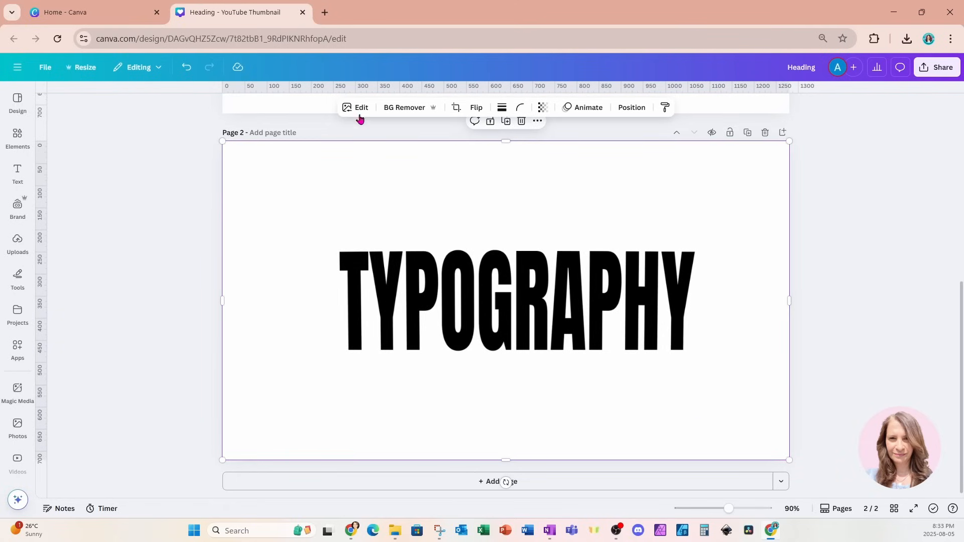
- Apply a custom duotone to the image with orange shadows at intensity 100
{"action": "left_click", "coordinate": [355, 107]}
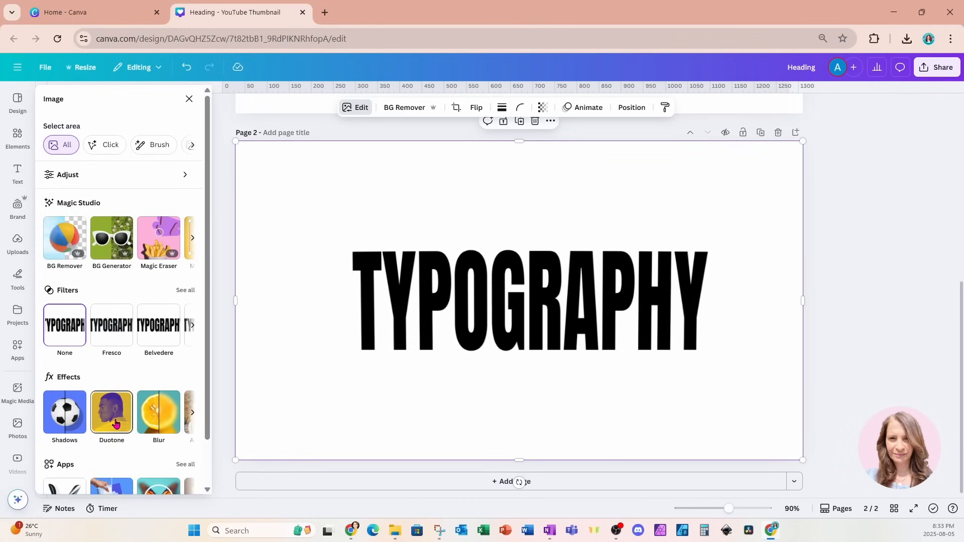
{"action": "left_click", "coordinate": [111, 412]}
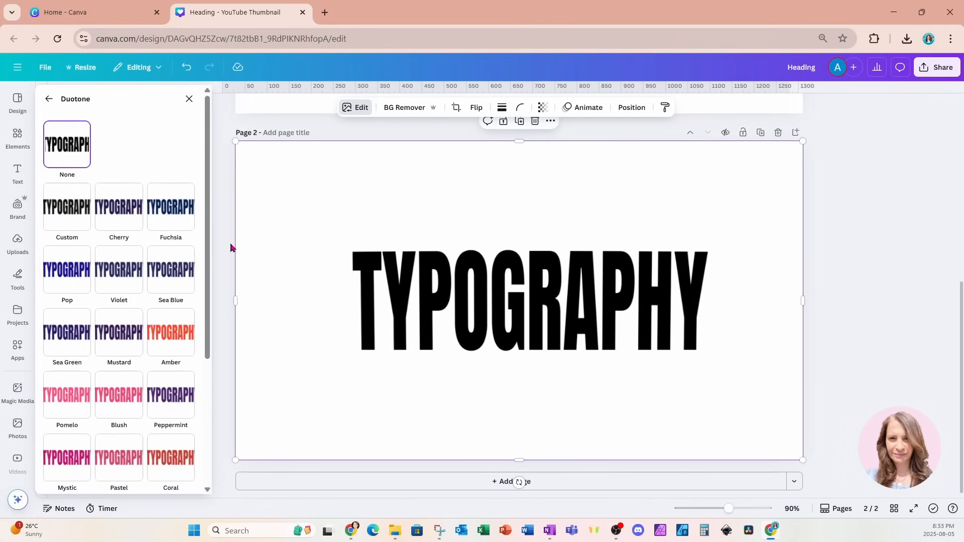
{"action": "left_click", "coordinate": [67, 207]}
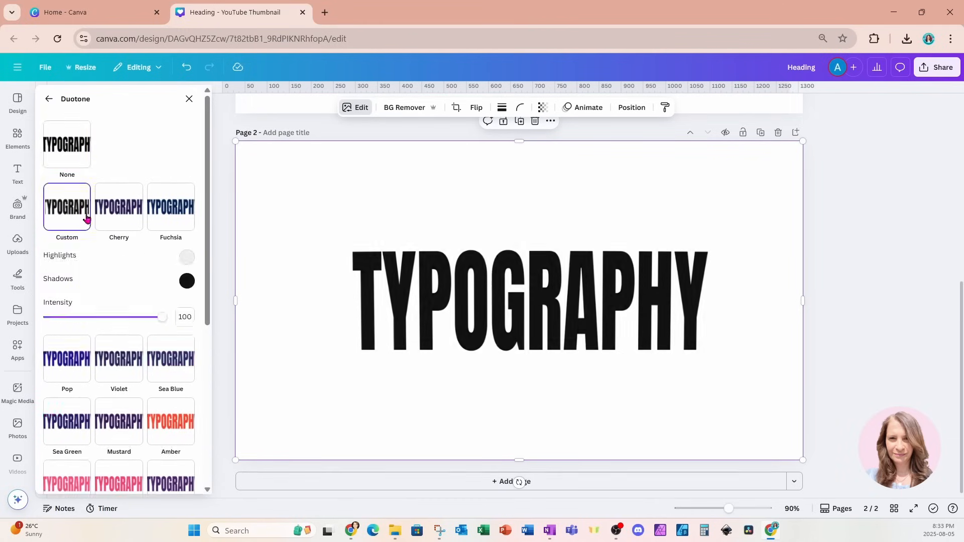
{"action": "left_click", "coordinate": [186, 280]}
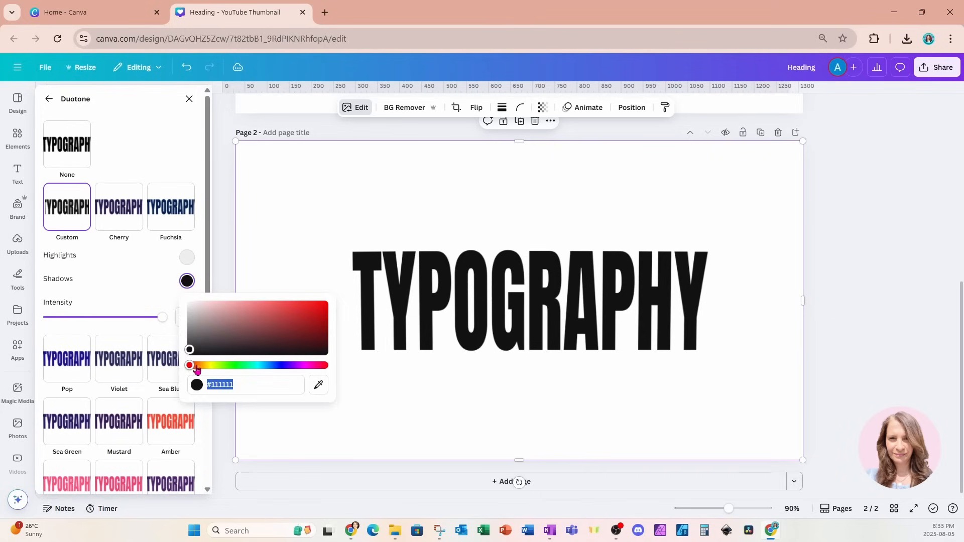
{"action": "left_click_drag", "start_coordinate": [189, 365], "coordinate": [206, 365]}
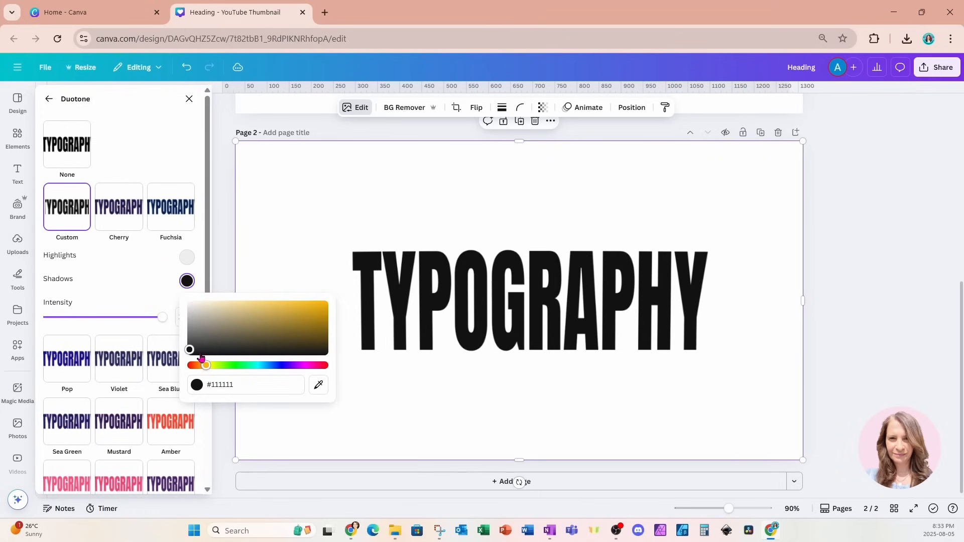
{"action": "left_click_drag", "start_coordinate": [200, 365], "coordinate": [207, 365]}
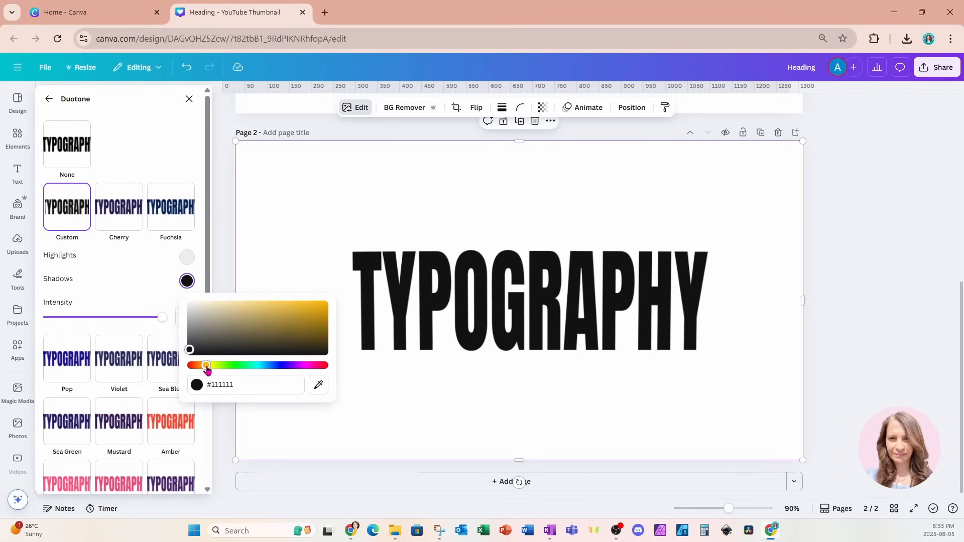
{"action": "left_click_drag", "start_coordinate": [206, 366], "coordinate": [189, 350]}
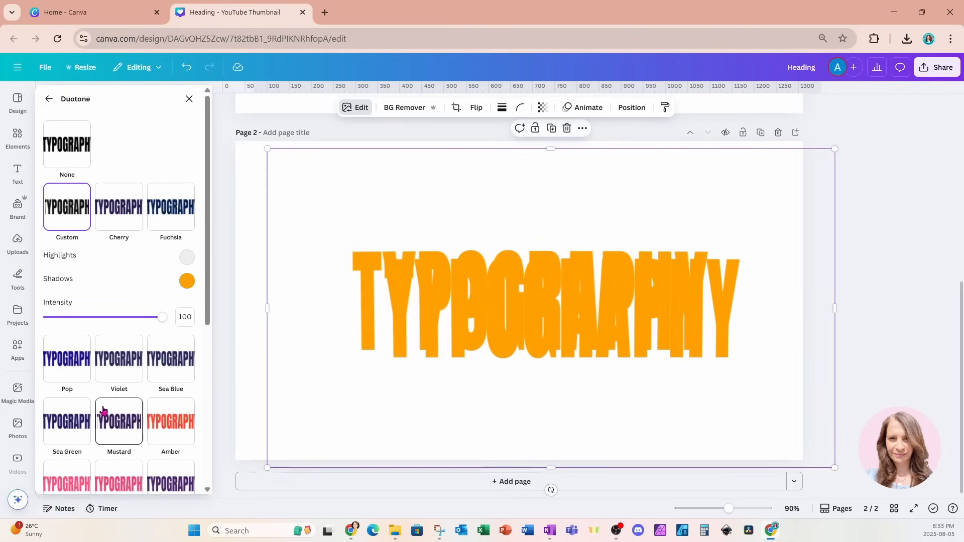
- Create a pink Pomelo duotone copy and a red Coral duotone copy centred on the page
{"action": "left_click", "coordinate": [66, 334]}
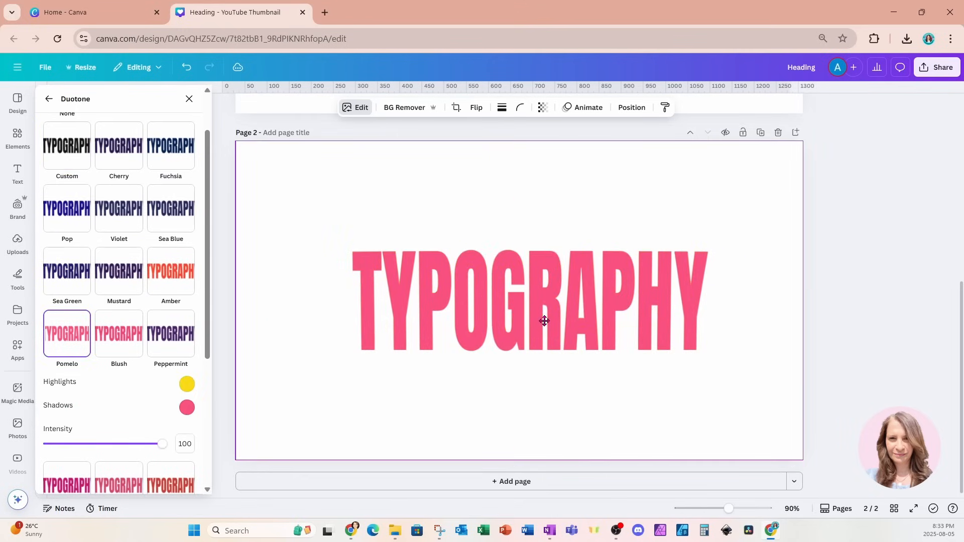
{"action": "left_click", "coordinate": [543, 321]}
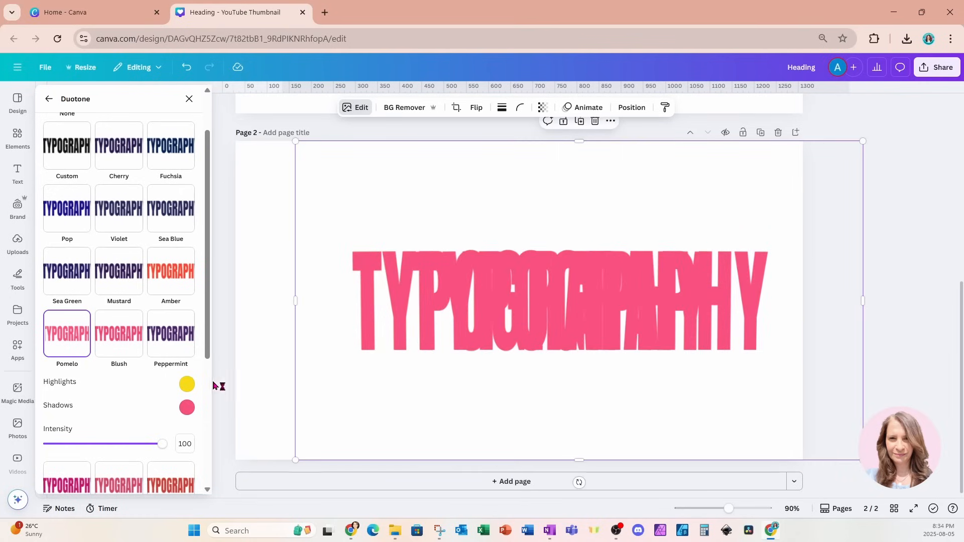
{"action": "left_click", "coordinate": [170, 276]}
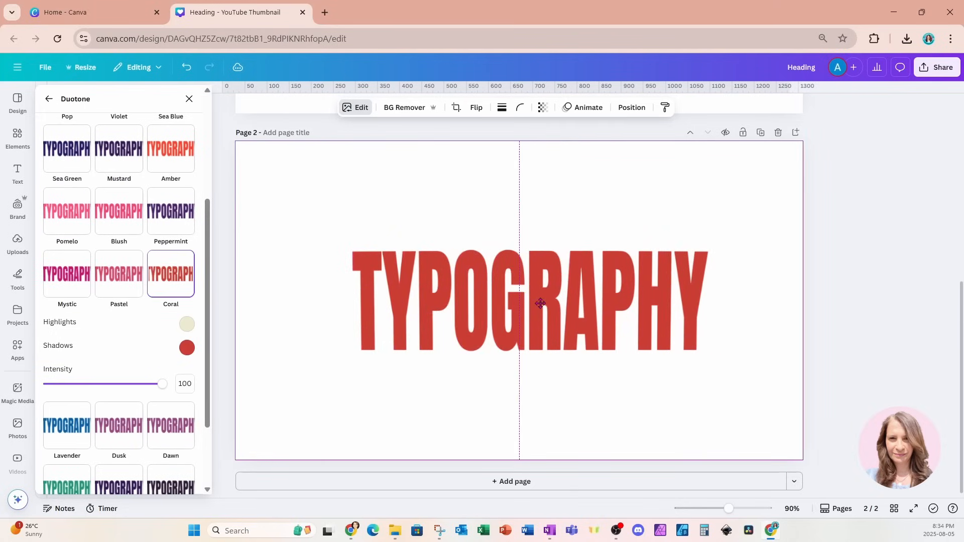
{"action": "left_click", "coordinate": [539, 304]}
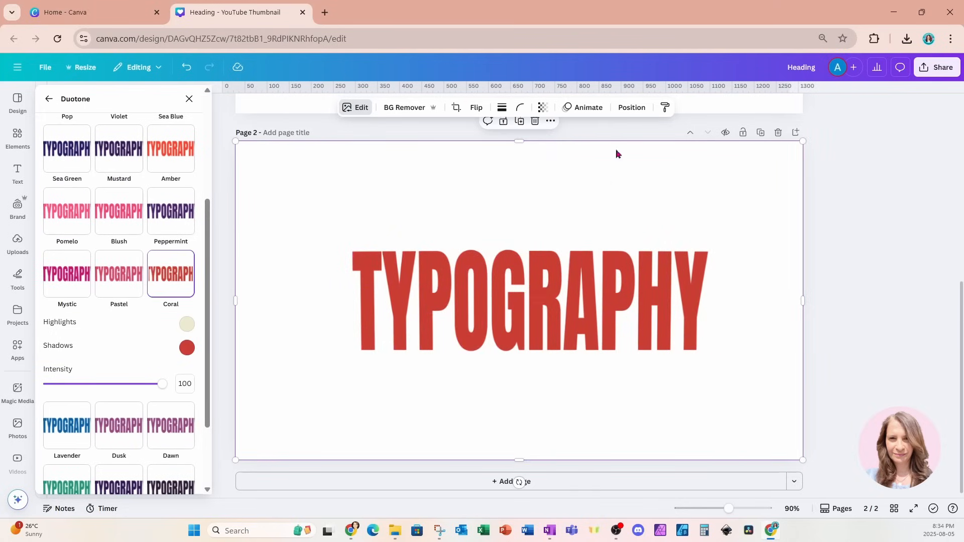
- Show the Position > Layers list and select the bottom orange TYPOGRAPHY copy
{"action": "left_click", "coordinate": [630, 107]}
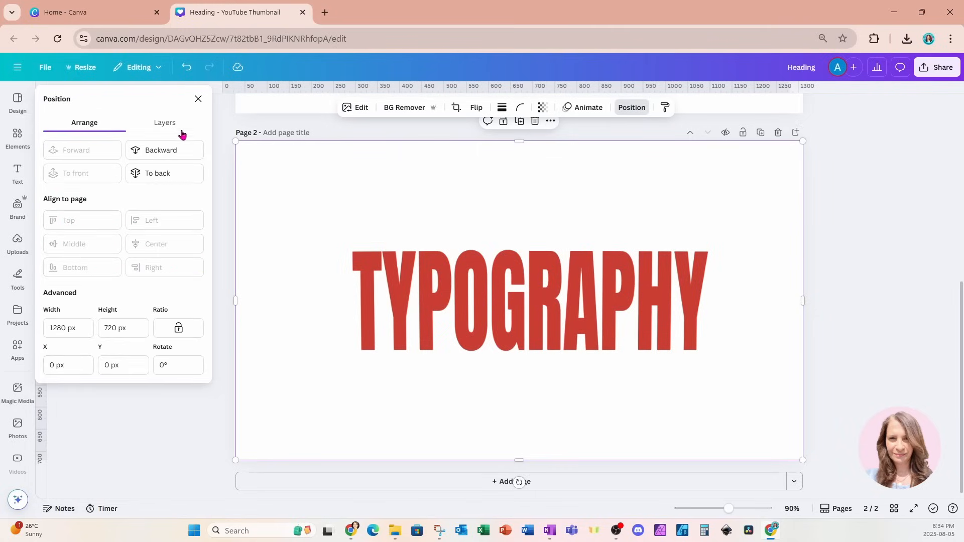
{"action": "left_click", "coordinate": [164, 123]}
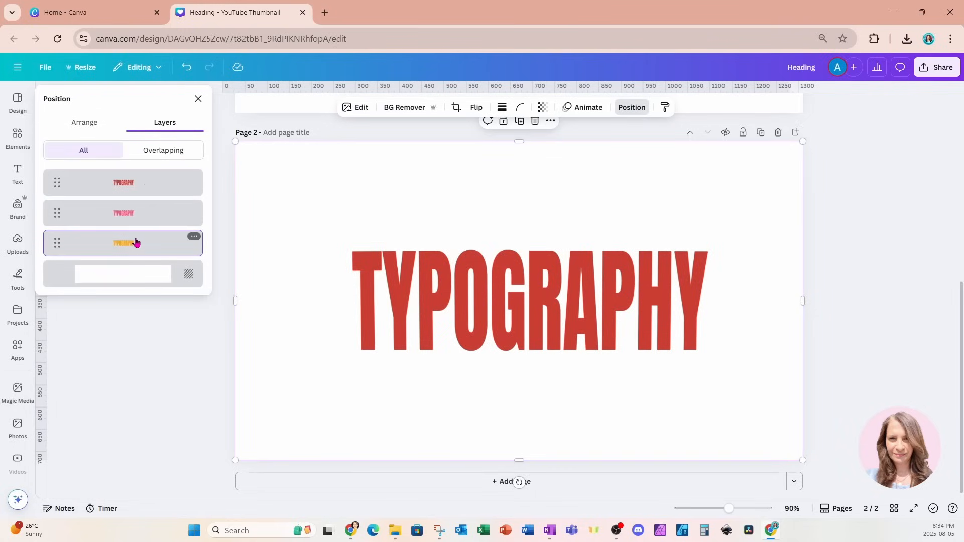
{"action": "mouse_move", "coordinate": [157, 249]}
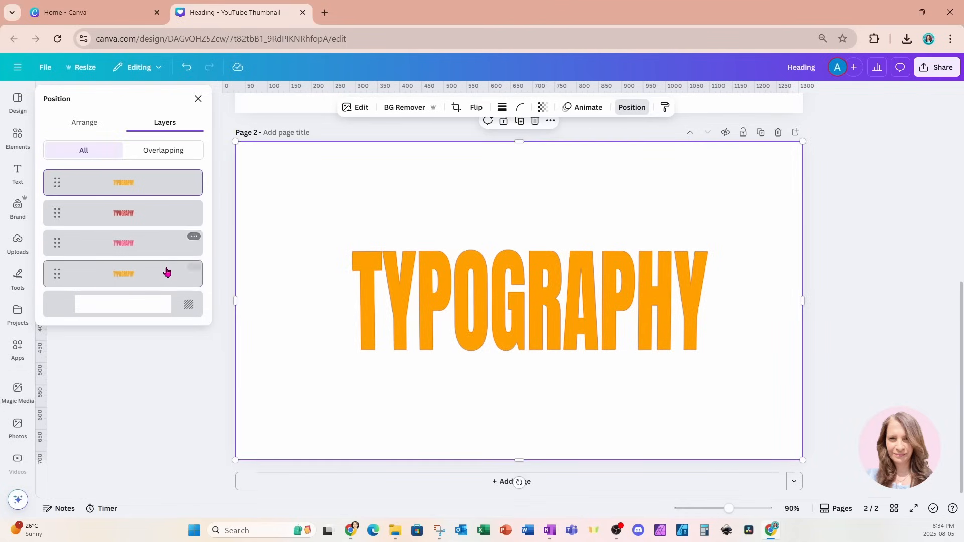
{"action": "left_click", "coordinate": [123, 273]}
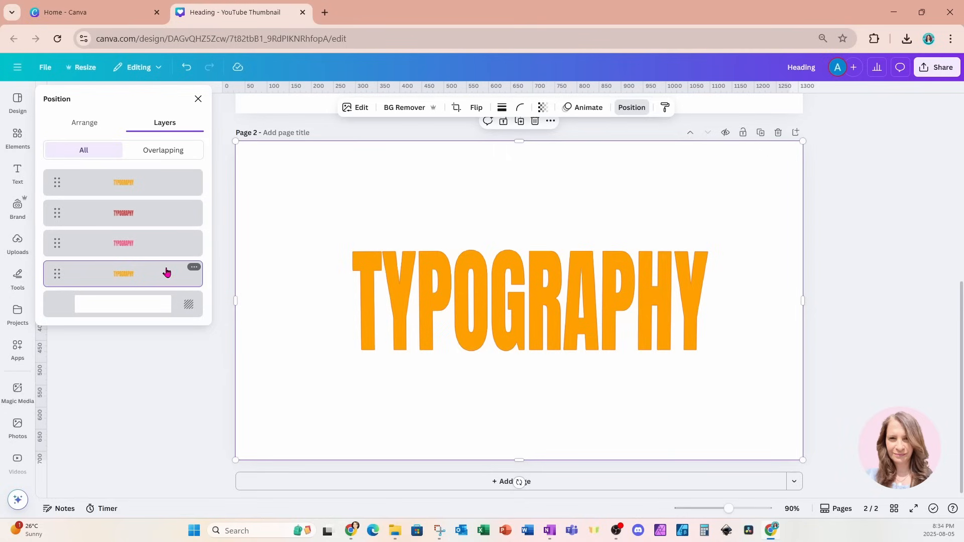
{"action": "mouse_move", "coordinate": [149, 277]}
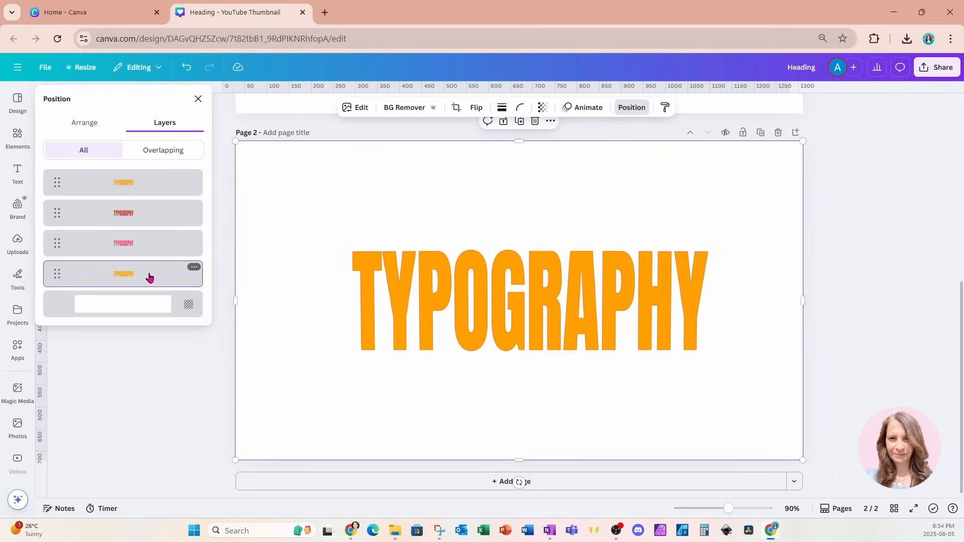
{"action": "mouse_move", "coordinate": [158, 279]}
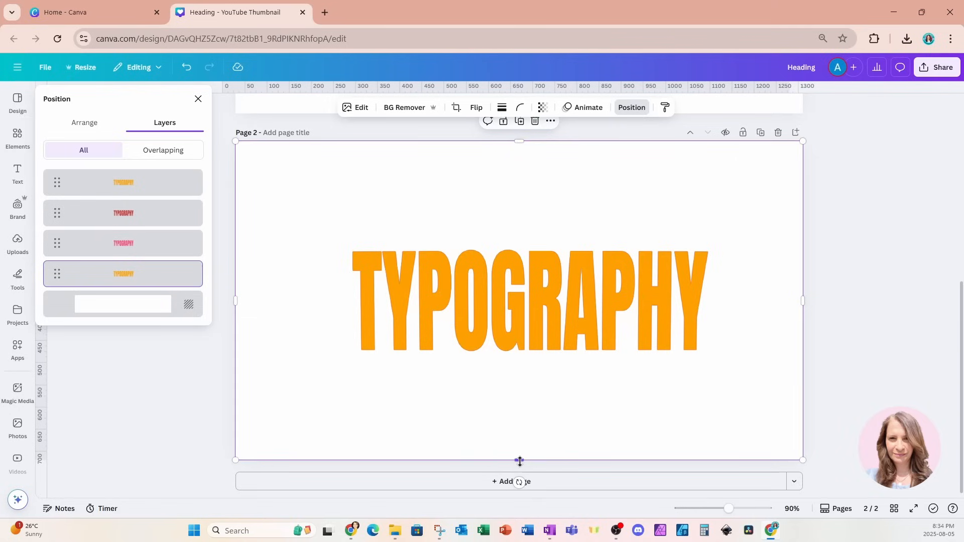
- Crop the bottom of the lower orange copy up to about mid-height
{"action": "left_click_drag", "start_coordinate": [520, 460], "coordinate": [520, 415]}
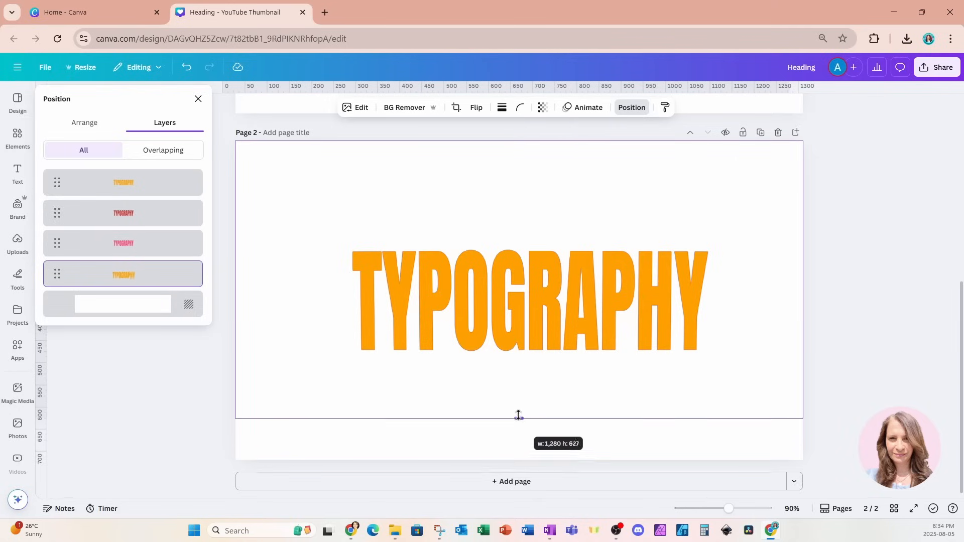
{"action": "left_click_drag", "start_coordinate": [518, 415], "coordinate": [518, 312]}
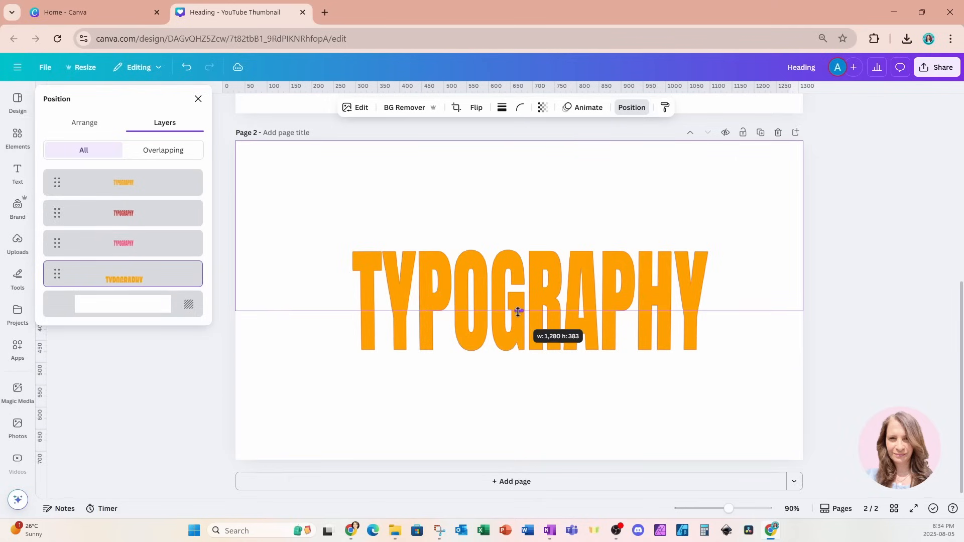
{"action": "left_click_drag", "start_coordinate": [517, 312], "coordinate": [517, 308]}
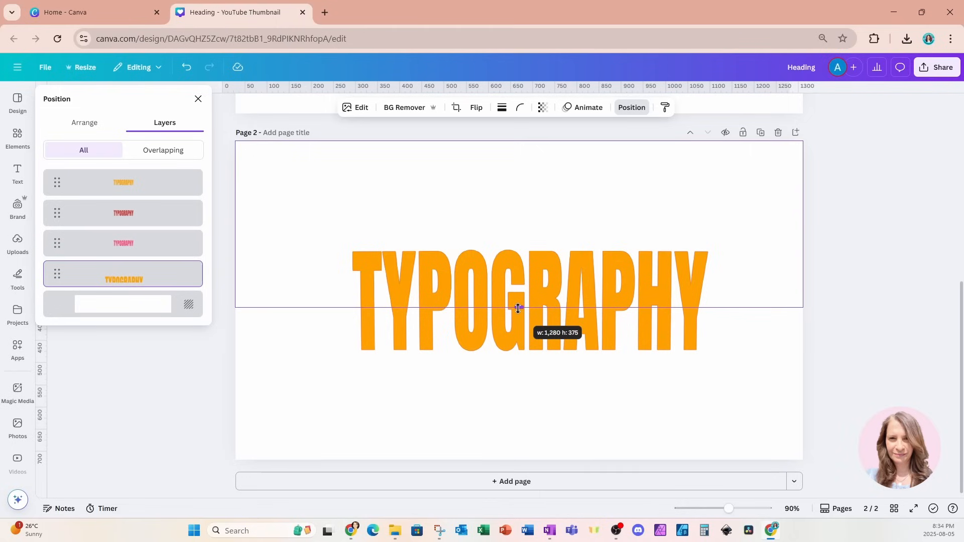
{"action": "left_click_drag", "start_coordinate": [517, 308], "coordinate": [518, 313]}
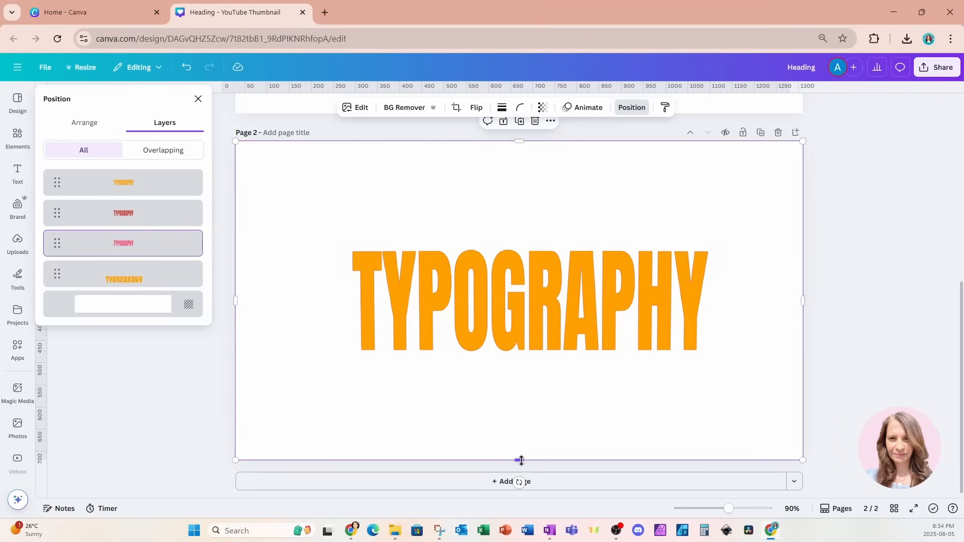
- Crop the pink copy's bottom up to a similar height, then select another layer
{"action": "left_click_drag", "start_coordinate": [520, 460], "coordinate": [519, 353]}
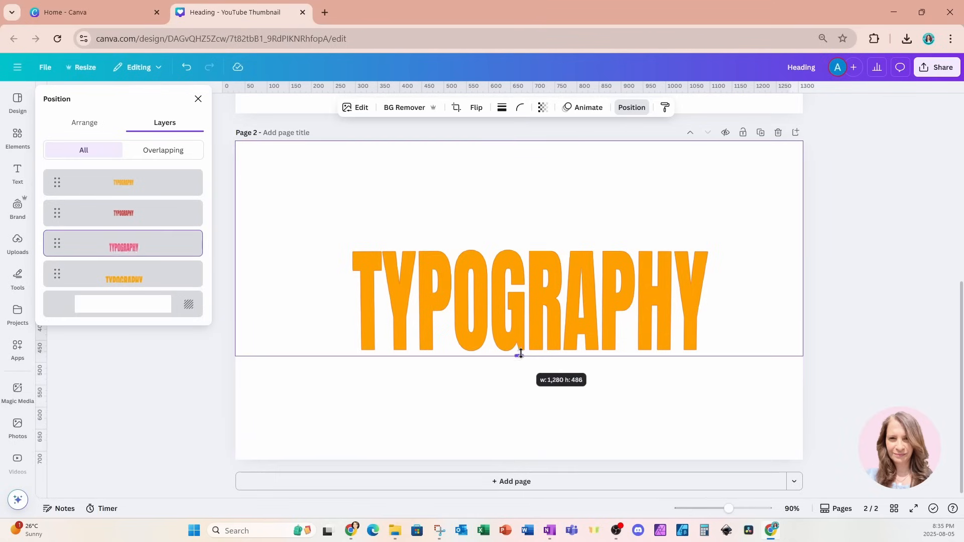
{"action": "left_click_drag", "start_coordinate": [520, 354], "coordinate": [520, 332]}
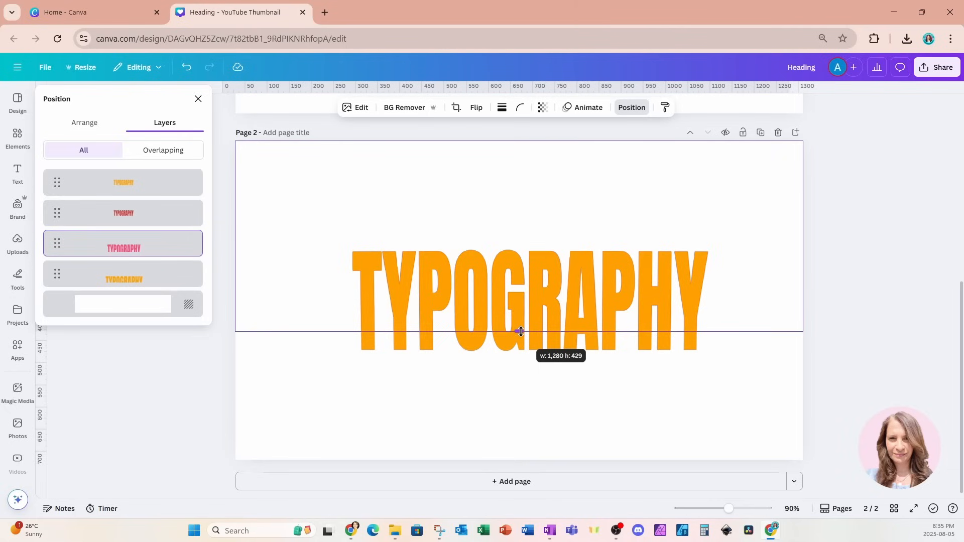
{"action": "left_click_drag", "start_coordinate": [519, 332], "coordinate": [519, 328]}
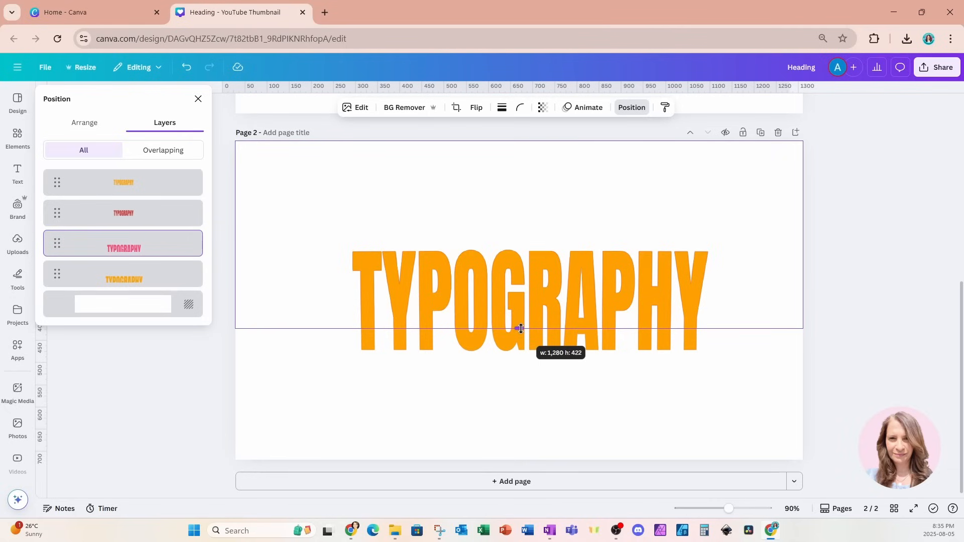
{"action": "left_click_drag", "start_coordinate": [520, 328], "coordinate": [520, 325]}
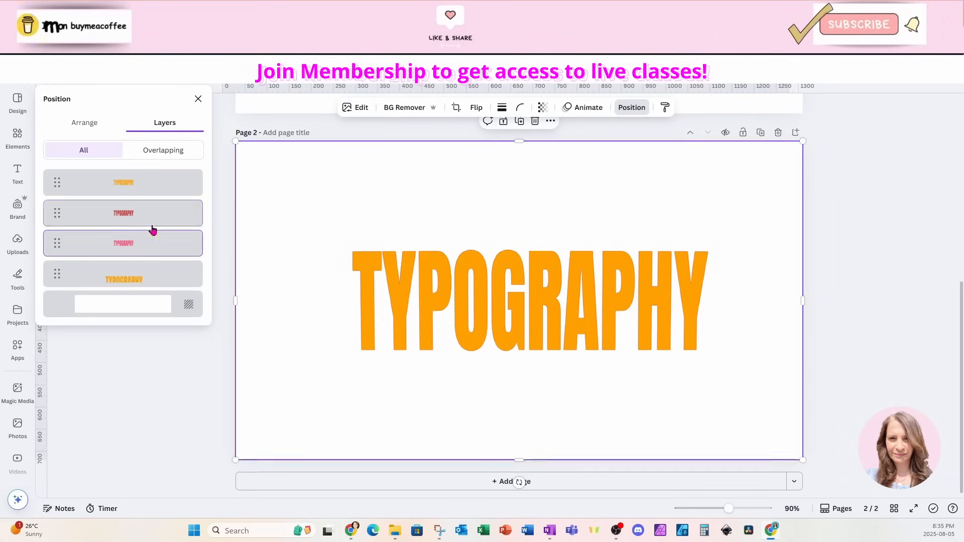
{"action": "left_click", "coordinate": [123, 273]}
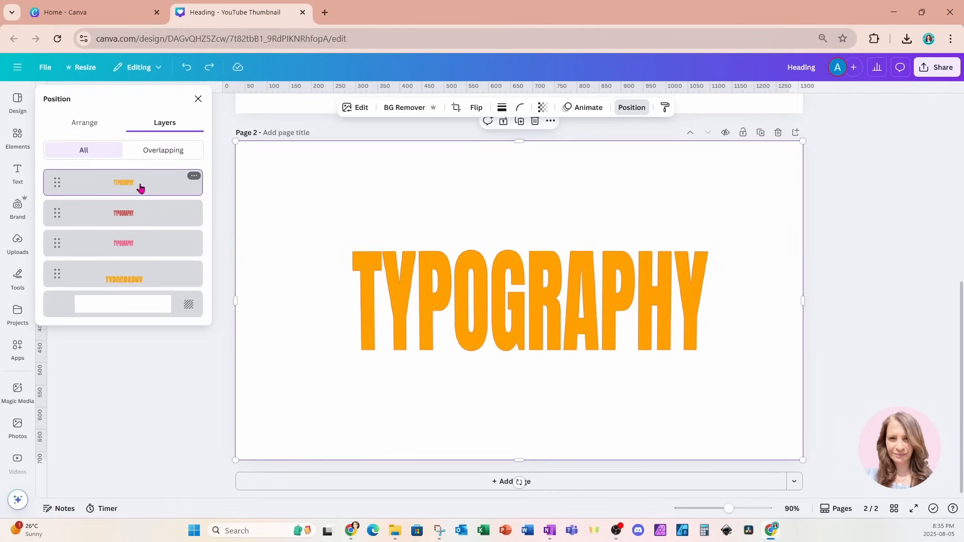
{"action": "mouse_move", "coordinate": [520, 141]}
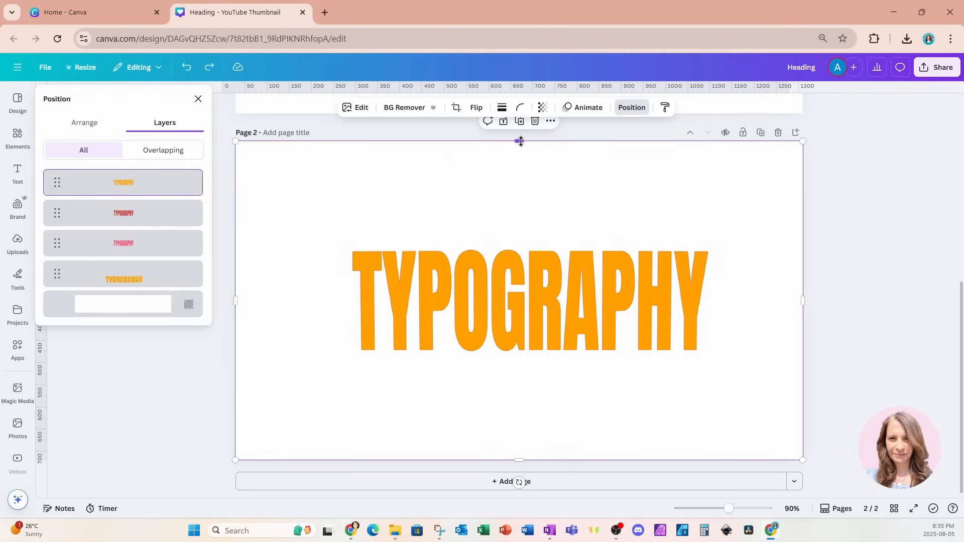
- Crop the top orange copy down until only thin orange bars remain at the letter bottoms
{"action": "left_click_drag", "start_coordinate": [519, 142], "coordinate": [519, 268]}
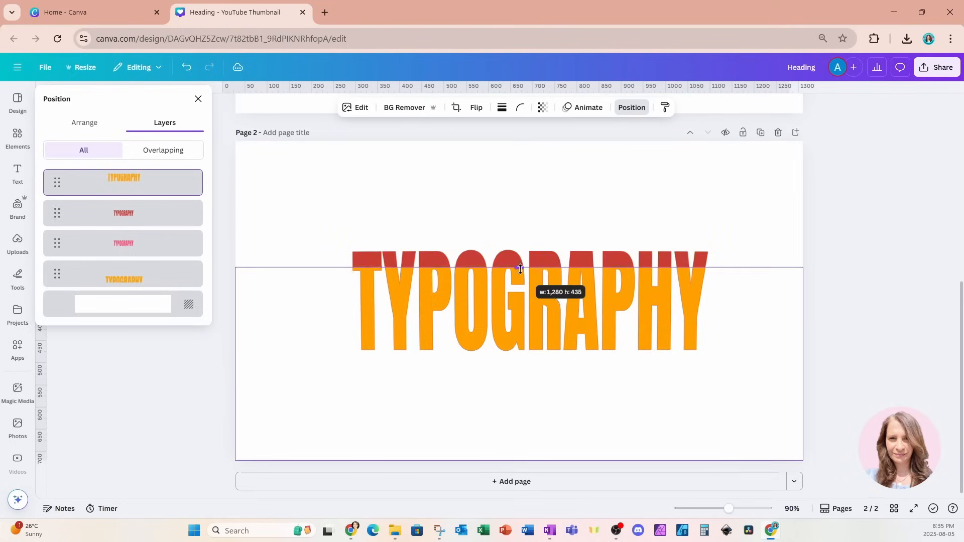
{"action": "left_click_drag", "start_coordinate": [520, 269], "coordinate": [519, 322]}
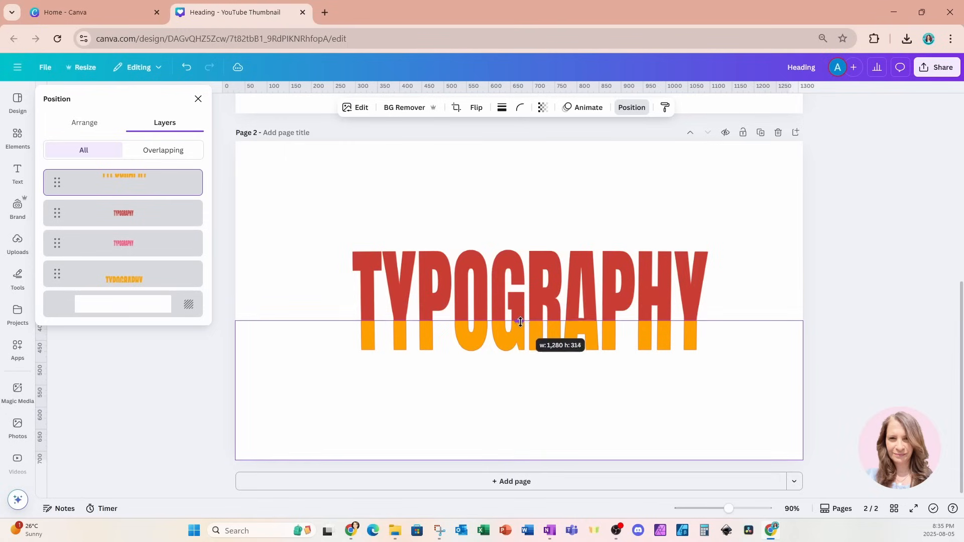
{"action": "left_click_drag", "start_coordinate": [519, 322], "coordinate": [519, 338]}
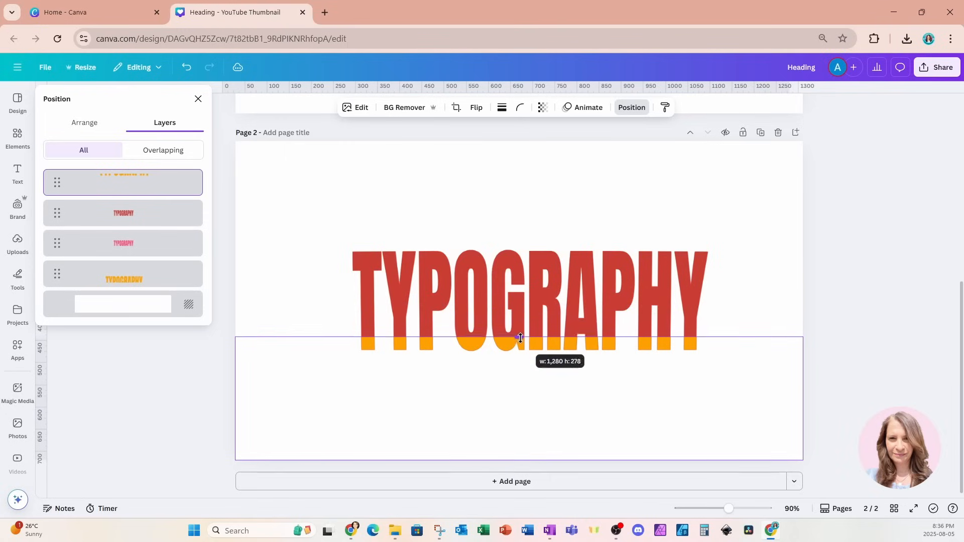
{"action": "left_click_drag", "start_coordinate": [519, 337], "coordinate": [520, 344]}
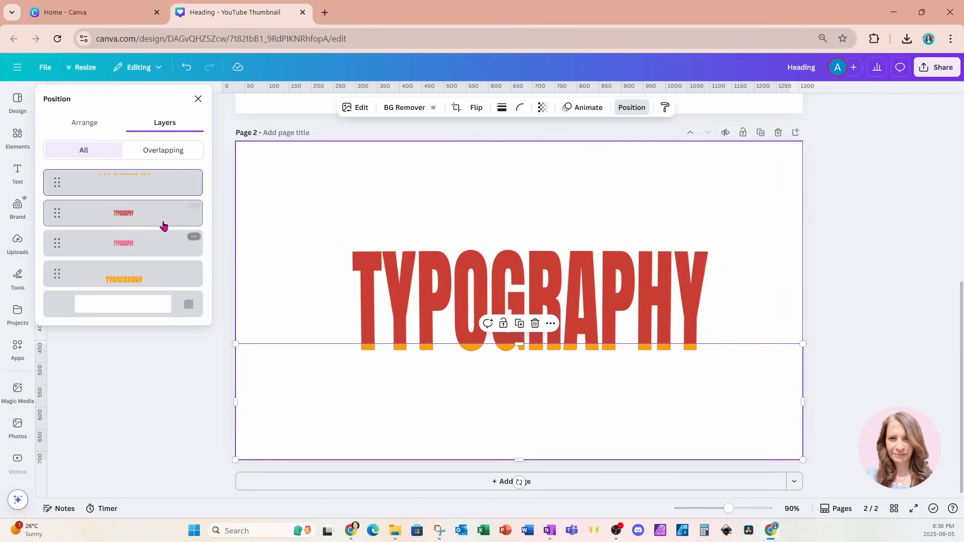
- Crop the red TYPOGRAPHY copy to a thin band, about 10 px tall, under the pink letters
{"action": "left_click", "coordinate": [123, 212]}
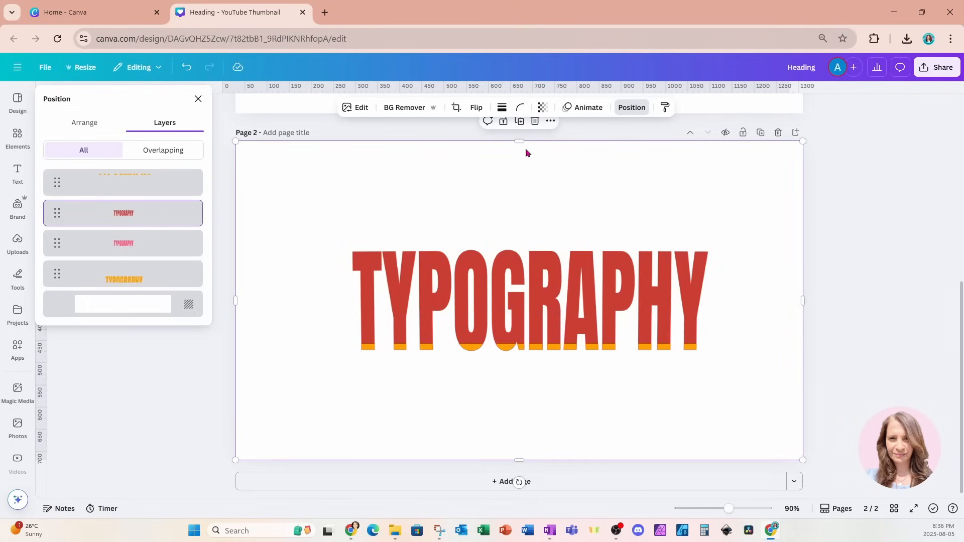
{"action": "left_click_drag", "start_coordinate": [518, 140], "coordinate": [521, 187]}
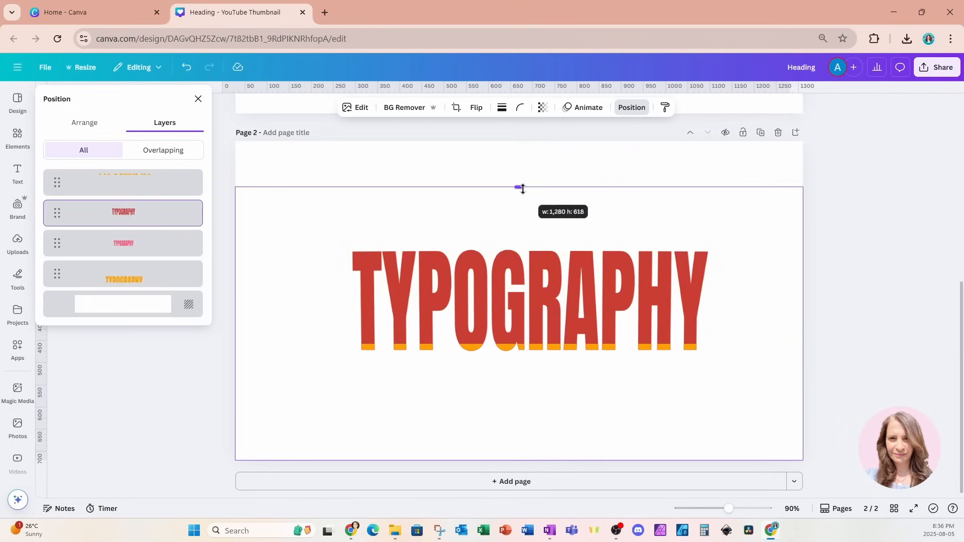
{"action": "left_click_drag", "start_coordinate": [521, 188], "coordinate": [520, 300]}
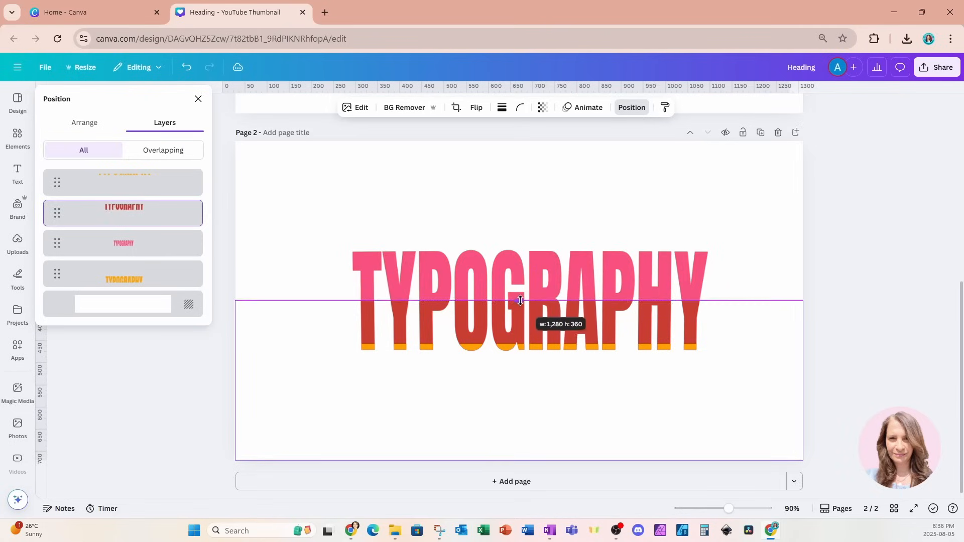
{"action": "left_click_drag", "start_coordinate": [519, 300], "coordinate": [520, 333]}
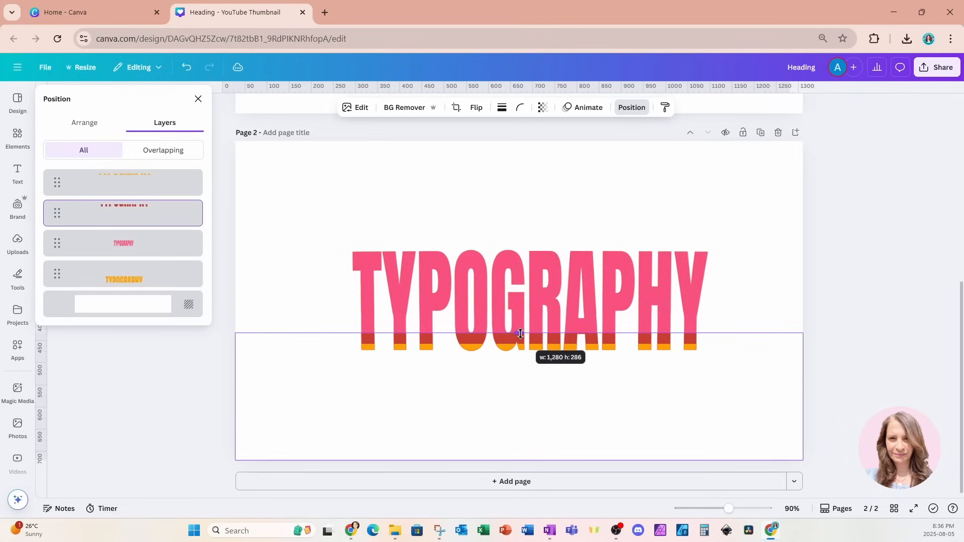
{"action": "left_click_drag", "start_coordinate": [520, 334], "coordinate": [520, 339]}
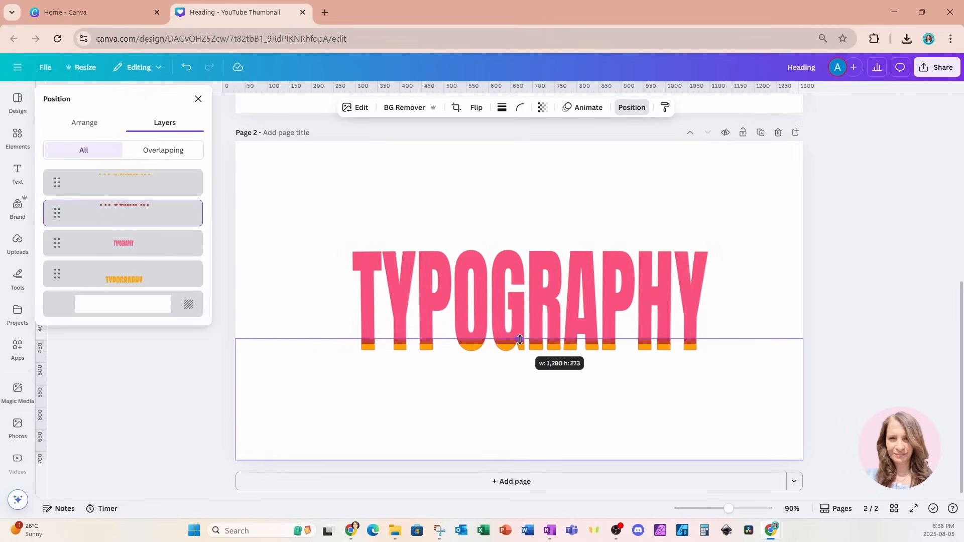
{"action": "left_click_drag", "start_coordinate": [520, 339], "coordinate": [520, 336]}
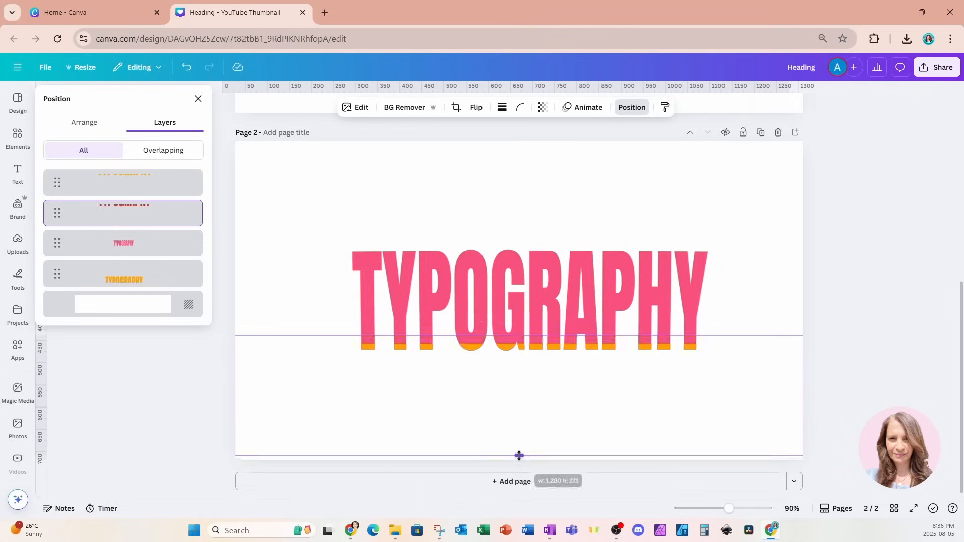
{"action": "left_click_drag", "start_coordinate": [518, 455], "coordinate": [527, 342]}
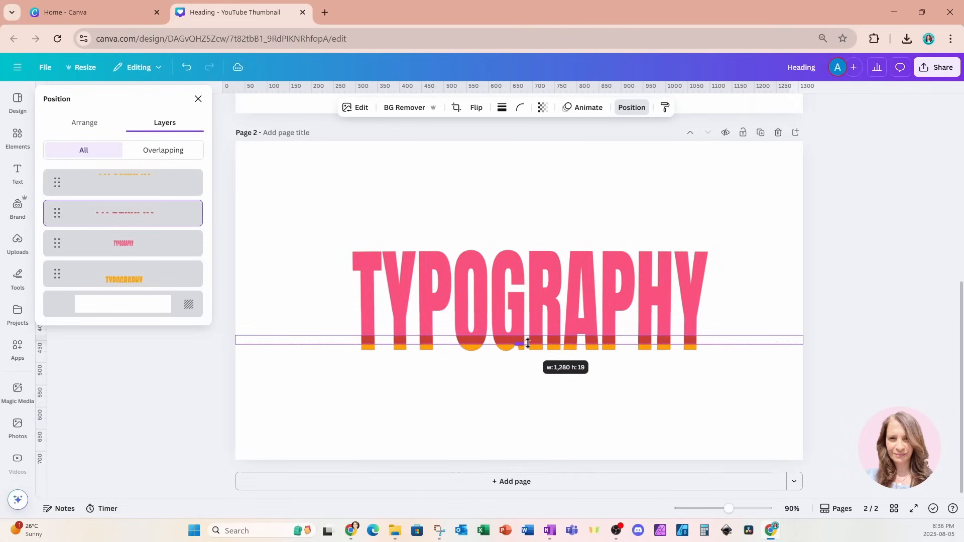
{"action": "left_click_drag", "start_coordinate": [527, 342], "coordinate": [527, 337]}
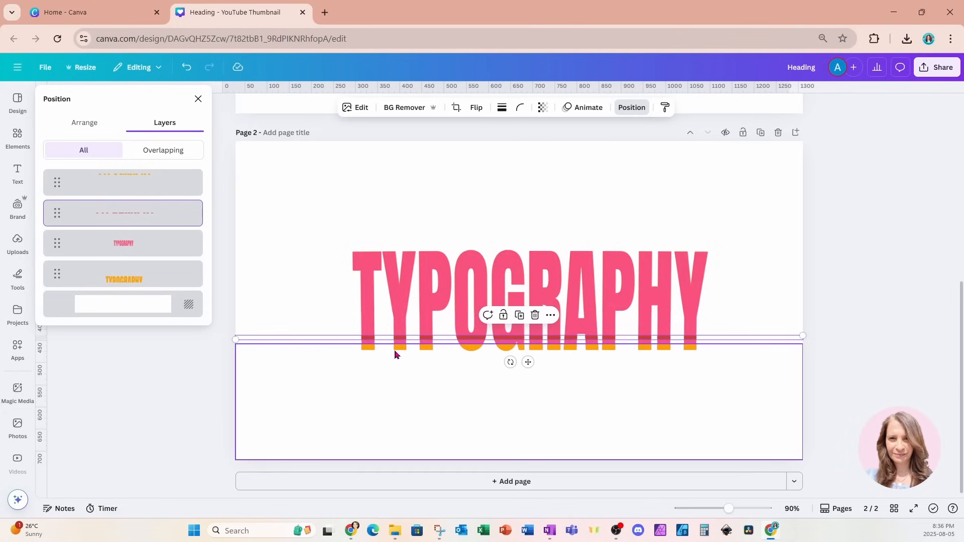
{"action": "left_click", "coordinate": [208, 67]}
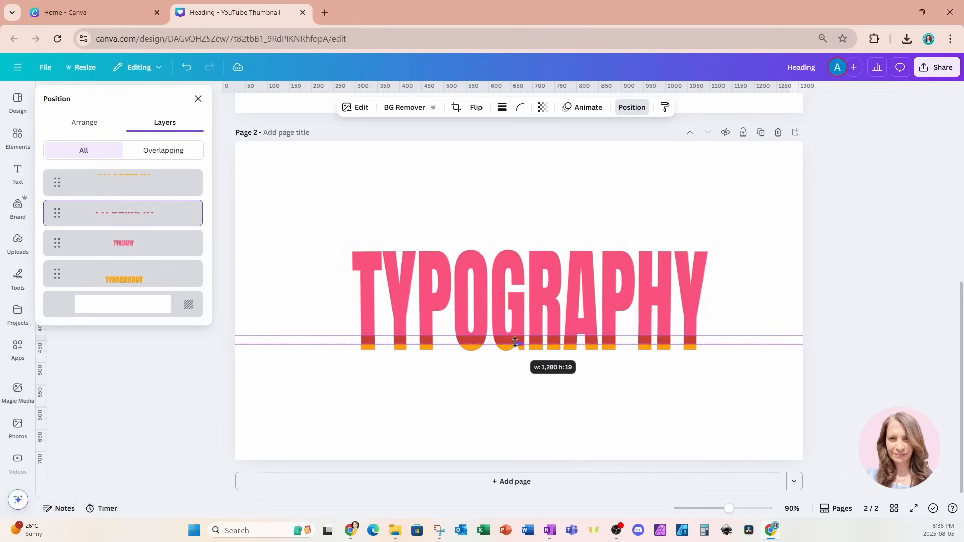
{"action": "left_click_drag", "start_coordinate": [514, 342], "coordinate": [515, 339]}
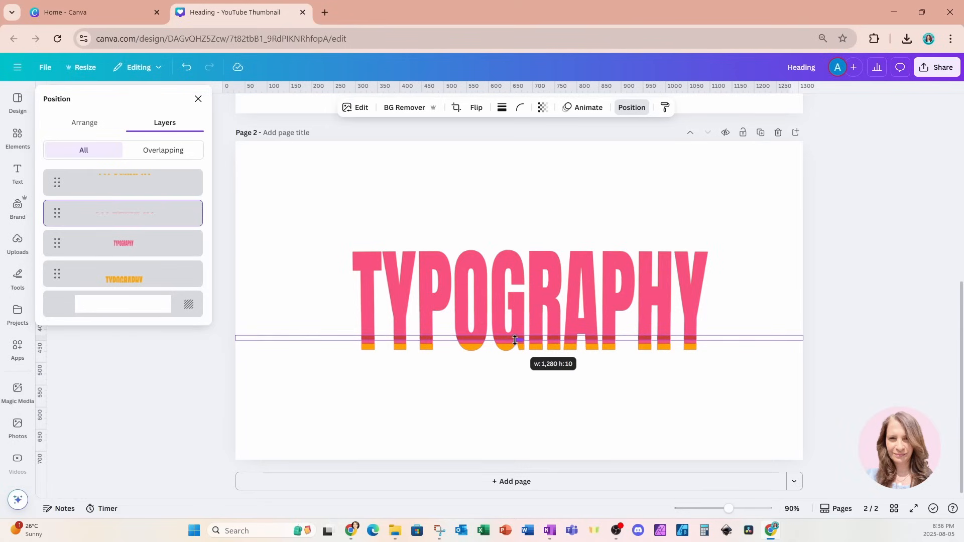
{"action": "left_click", "coordinate": [123, 243]}
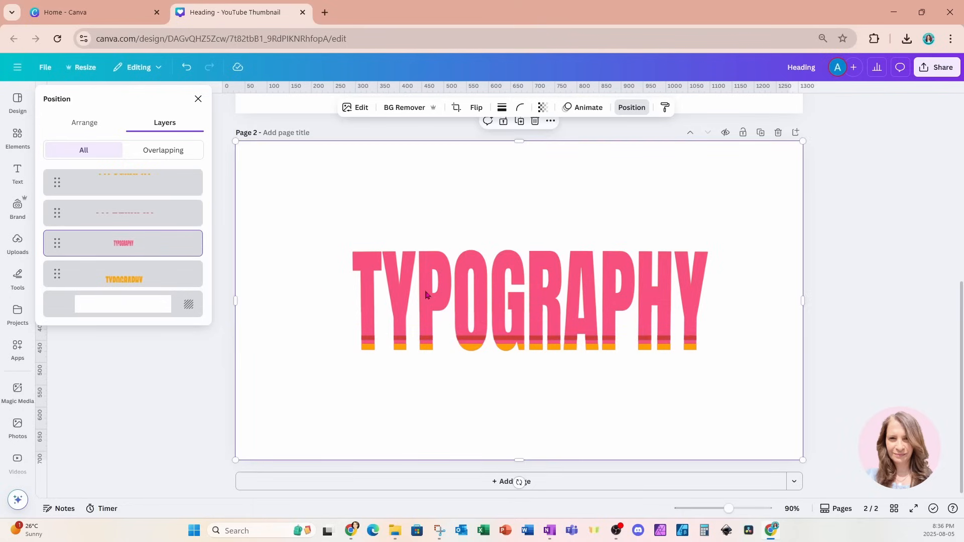
{"action": "mouse_move", "coordinate": [441, 298]}
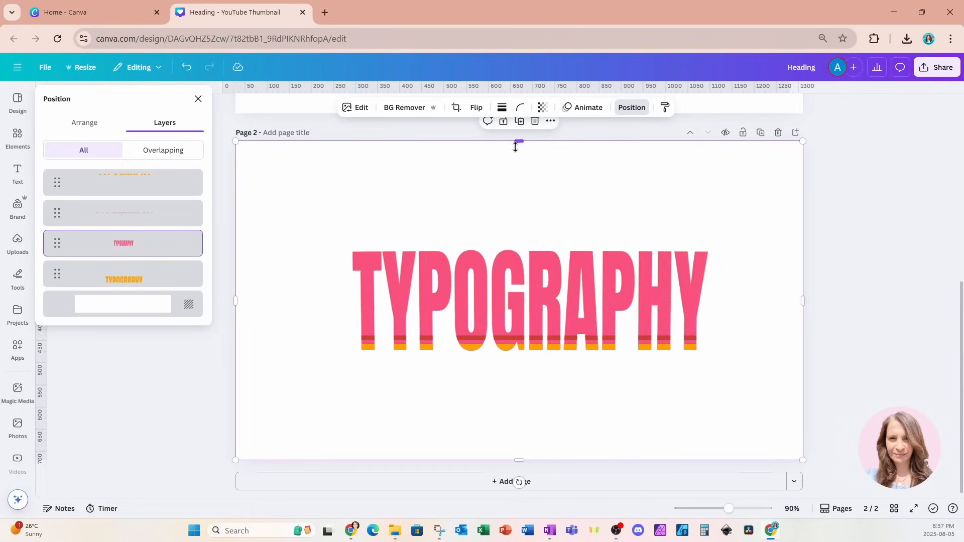
- Crop the pink copy's top and bottom edges to leave a thin pink slice
{"action": "left_click_drag", "start_coordinate": [517, 143], "coordinate": [518, 317]}
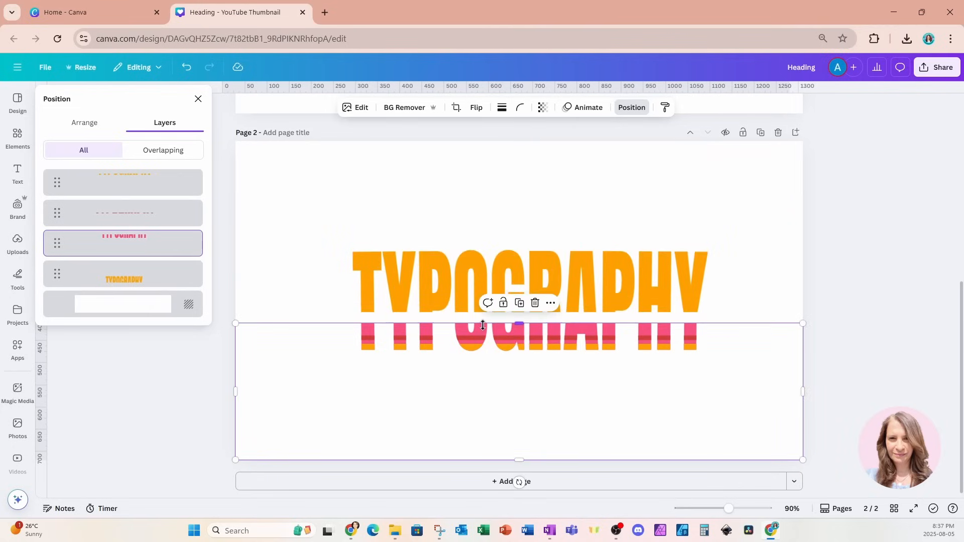
{"action": "left_click_drag", "start_coordinate": [518, 323], "coordinate": [523, 388]}
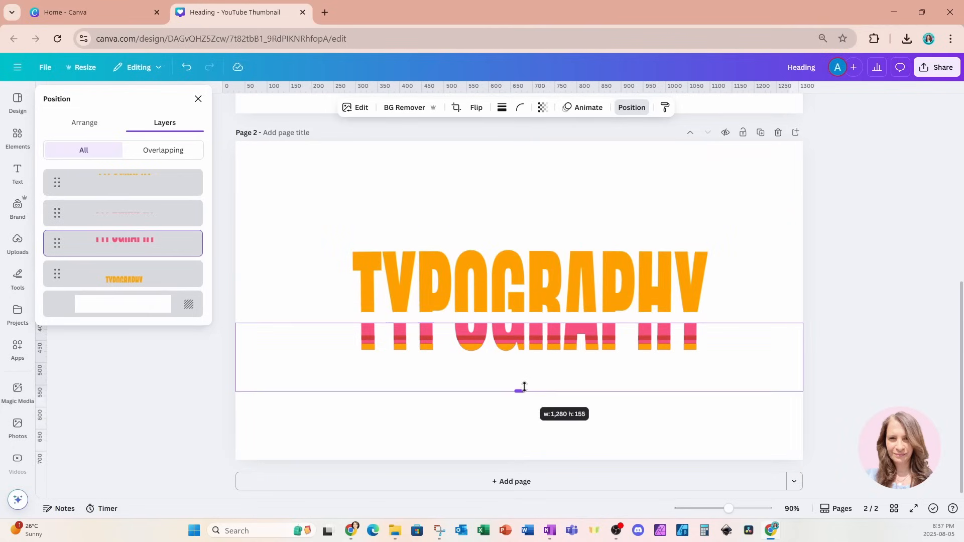
{"action": "left_click_drag", "start_coordinate": [523, 389], "coordinate": [522, 332]}
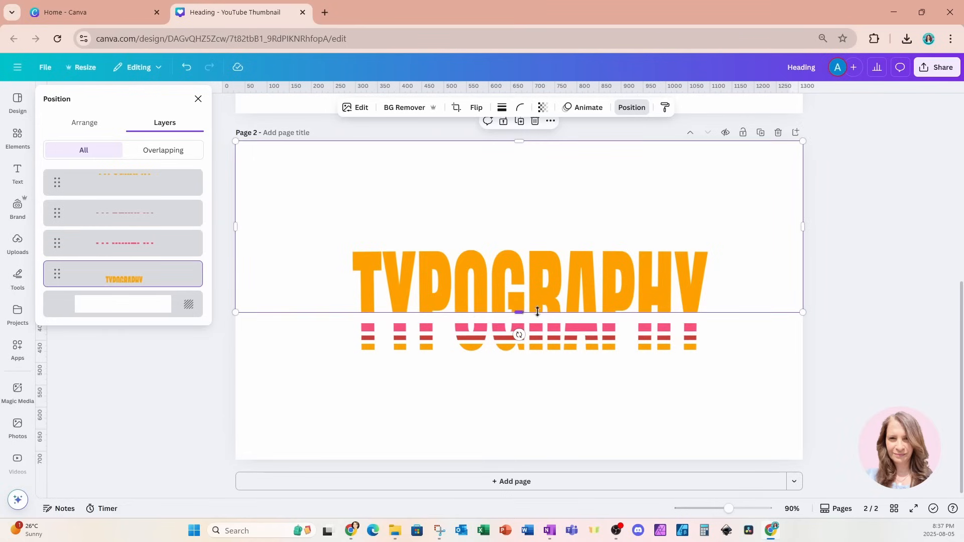
- Crop the orange word's bottom edge upward so only its upper part remains
{"action": "left_click_drag", "start_coordinate": [517, 311], "coordinate": [521, 318]}
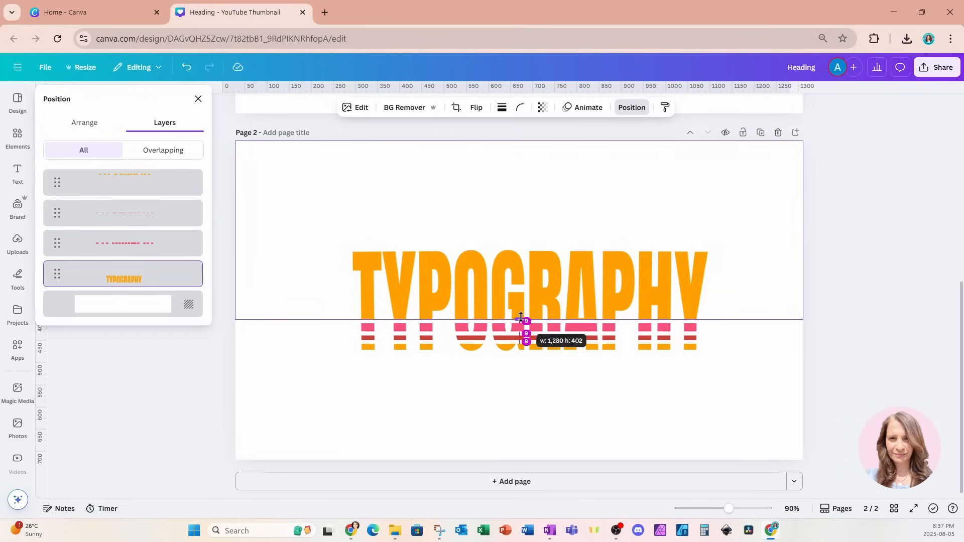
{"action": "left_click", "coordinate": [123, 243]}
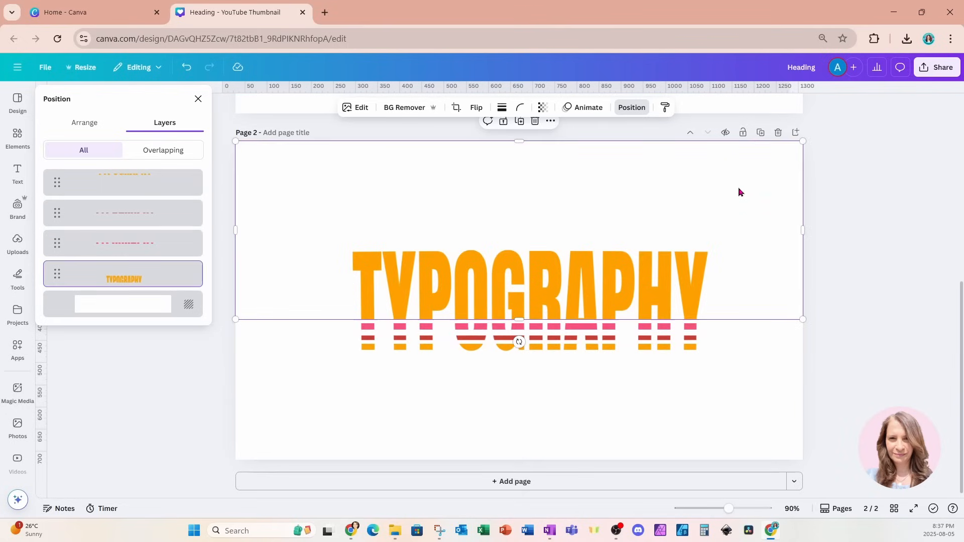
{"action": "mouse_move", "coordinate": [699, 191]}
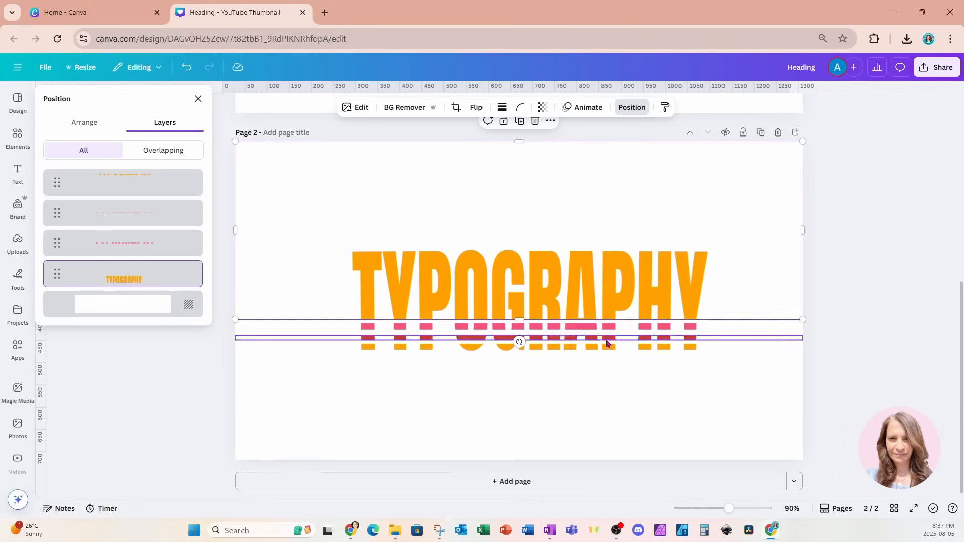
{"action": "left_click", "coordinate": [123, 213]}
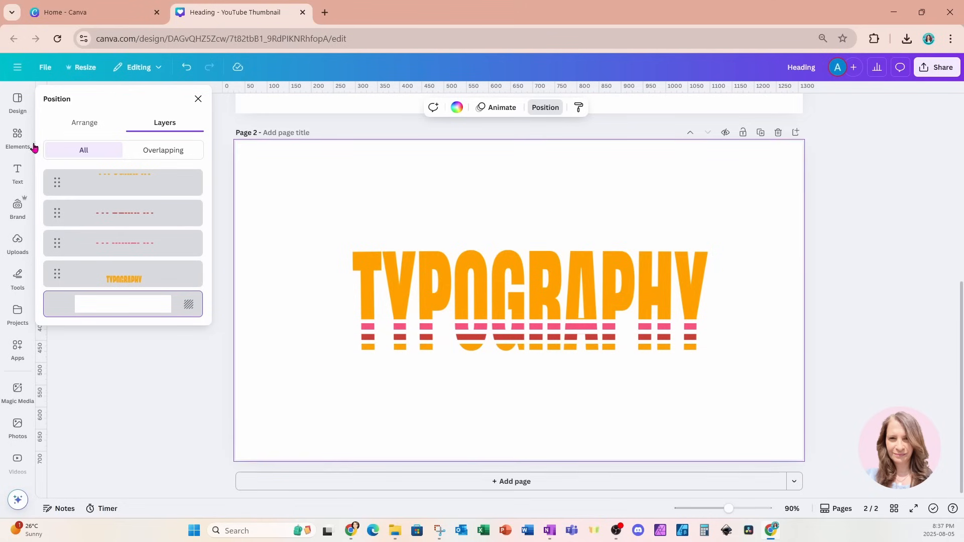
- Add a square from Elements and flatten it into a thin bar spanning under the word
{"action": "left_click", "coordinate": [17, 137]}
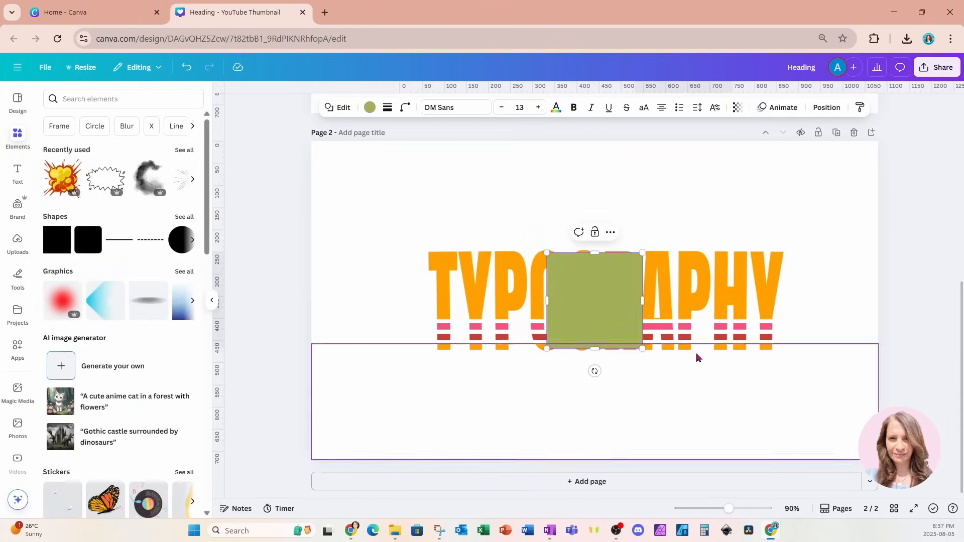
{"action": "left_click_drag", "start_coordinate": [593, 300], "coordinate": [515, 402]}
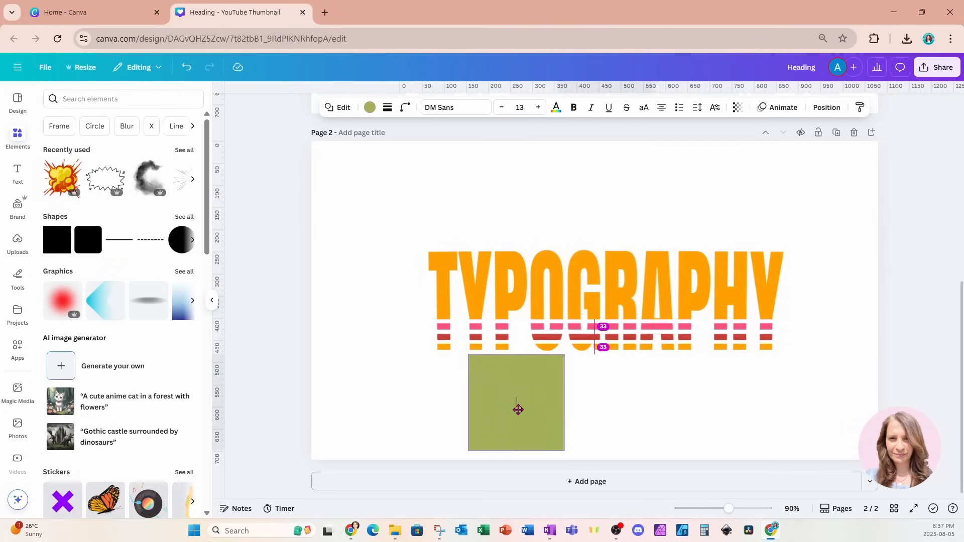
{"action": "left_click_drag", "start_coordinate": [517, 403], "coordinate": [495, 403]}
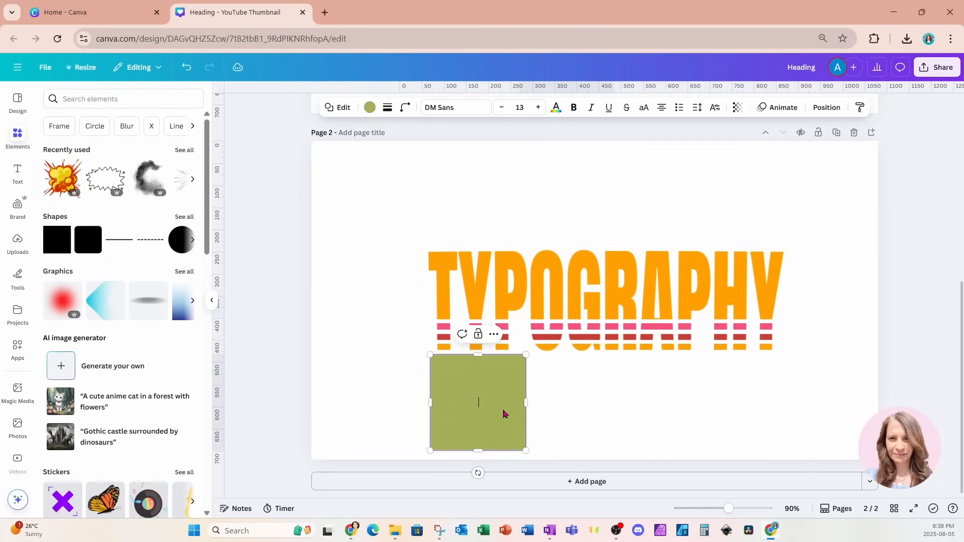
{"action": "left_click_drag", "start_coordinate": [525, 402], "coordinate": [785, 402]}
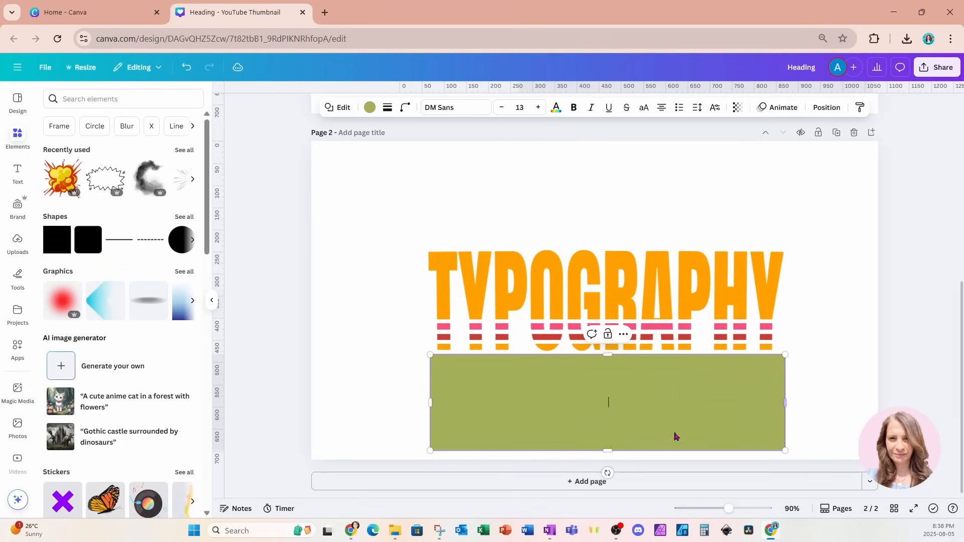
{"action": "left_click_drag", "start_coordinate": [608, 355], "coordinate": [607, 358]}
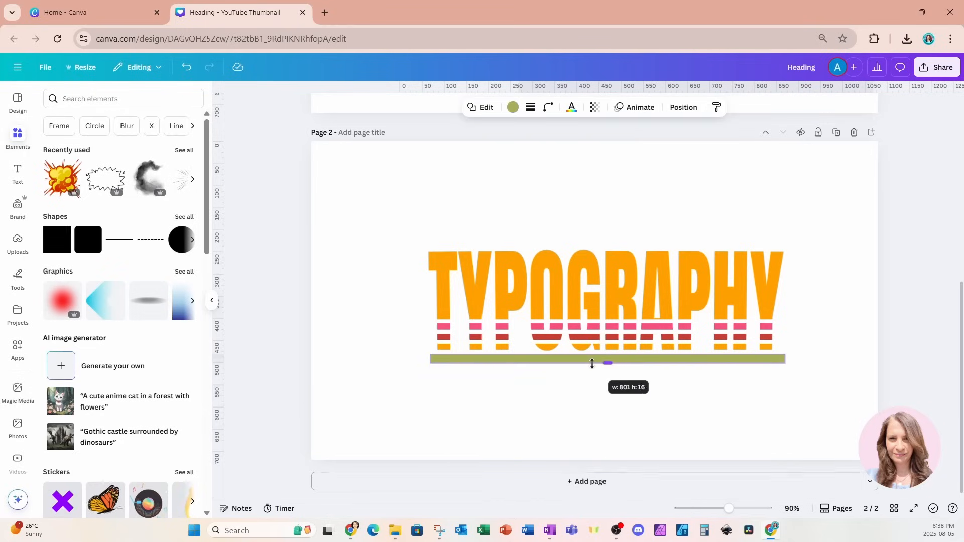
{"action": "left_click_drag", "start_coordinate": [592, 363], "coordinate": [592, 367]}
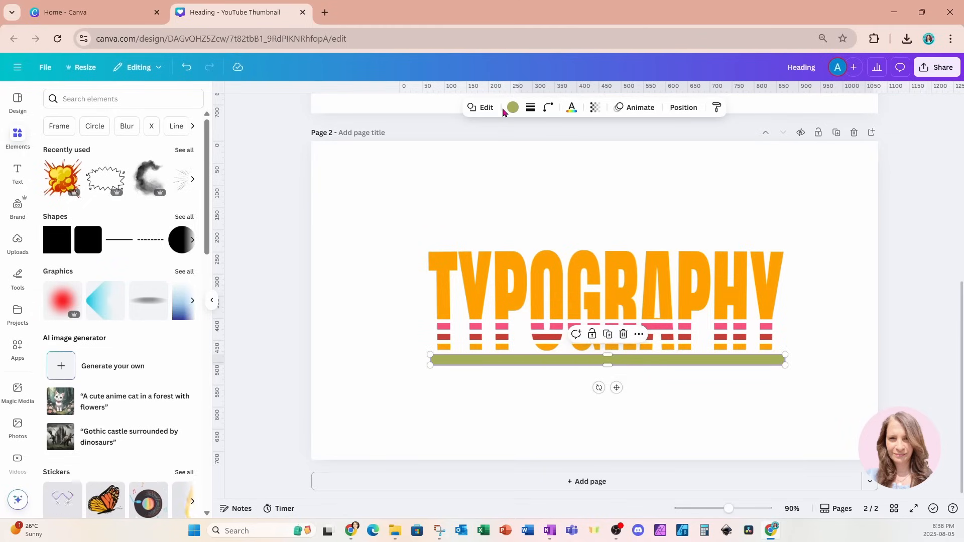
- Colour the first bar with a custom pink shade
{"action": "left_click", "coordinate": [512, 107]}
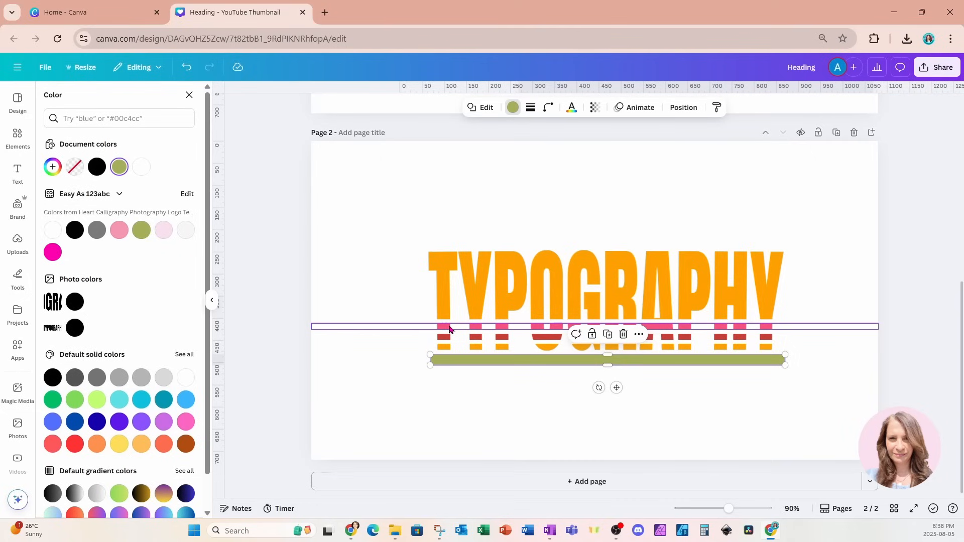
{"action": "left_click", "coordinate": [186, 421]}
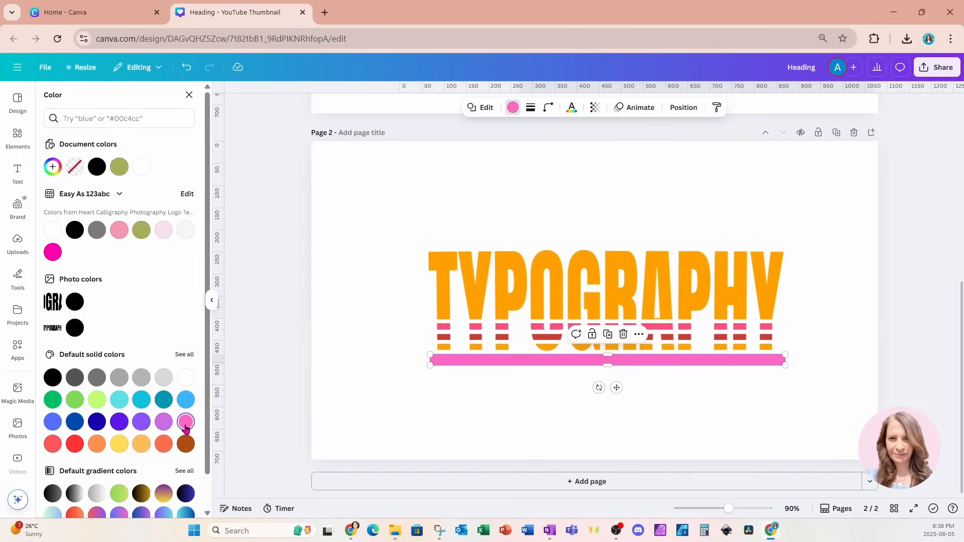
{"action": "mouse_move", "coordinate": [90, 174]}
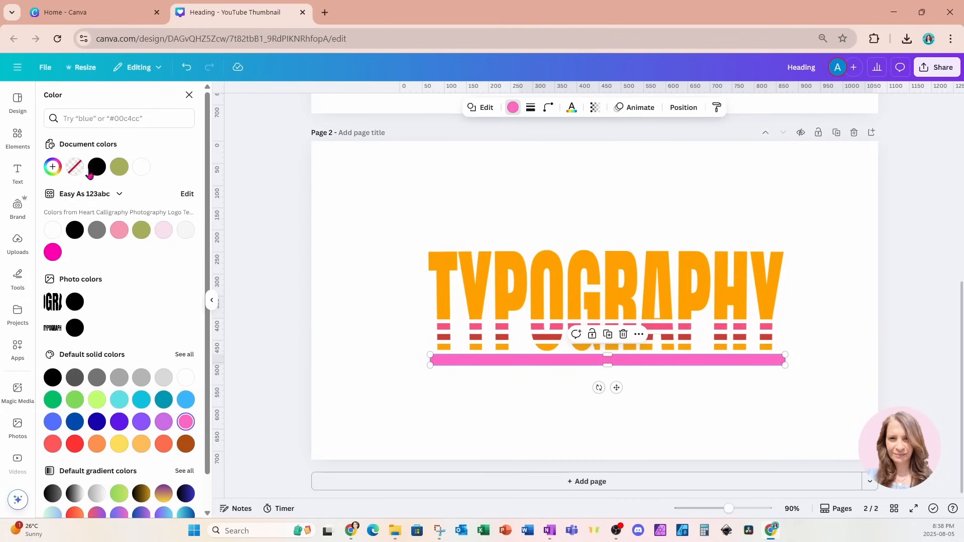
{"action": "left_click", "coordinate": [52, 167]}
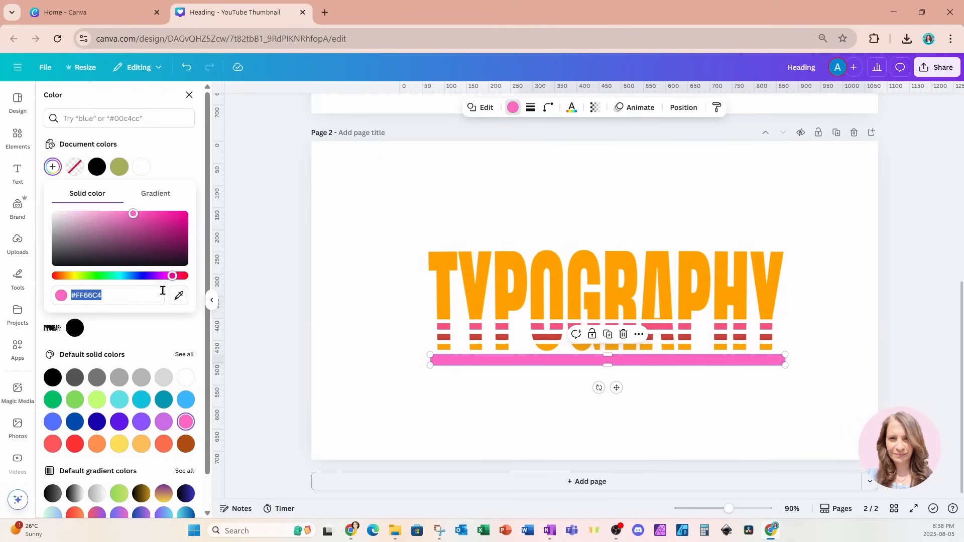
{"action": "left_click", "coordinate": [178, 296]}
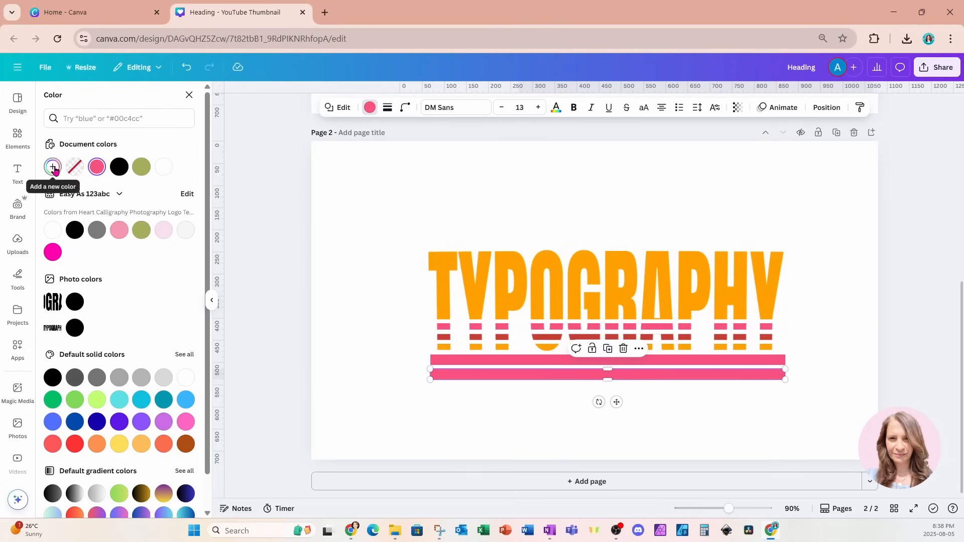
- Give the duplicated bars custom red and orange colours
{"action": "left_click", "coordinate": [52, 166]}
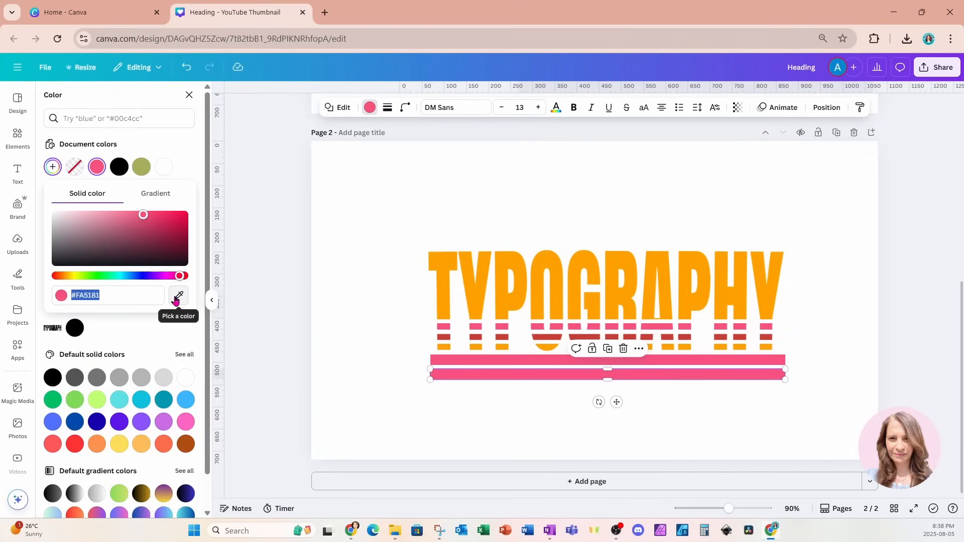
{"action": "left_click", "coordinate": [178, 296]}
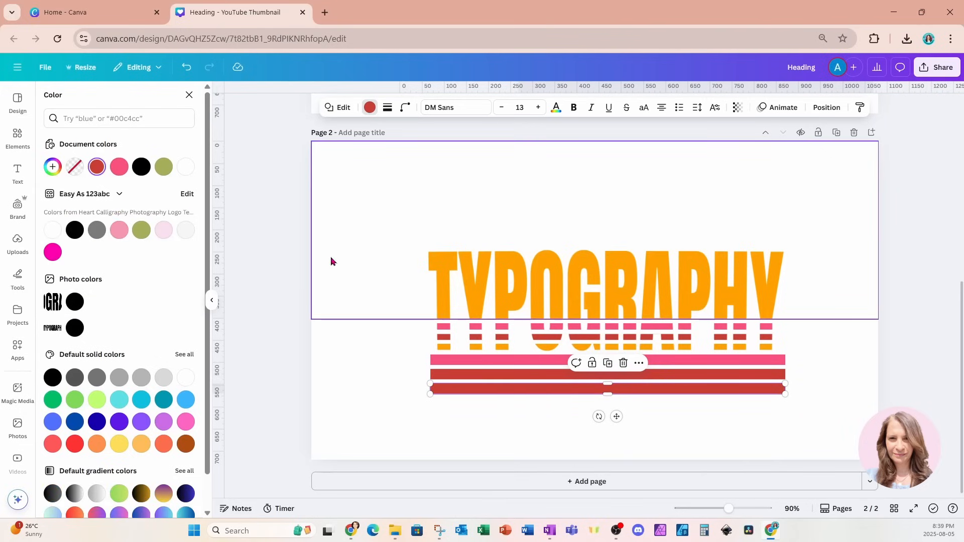
{"action": "left_click", "coordinate": [53, 167]}
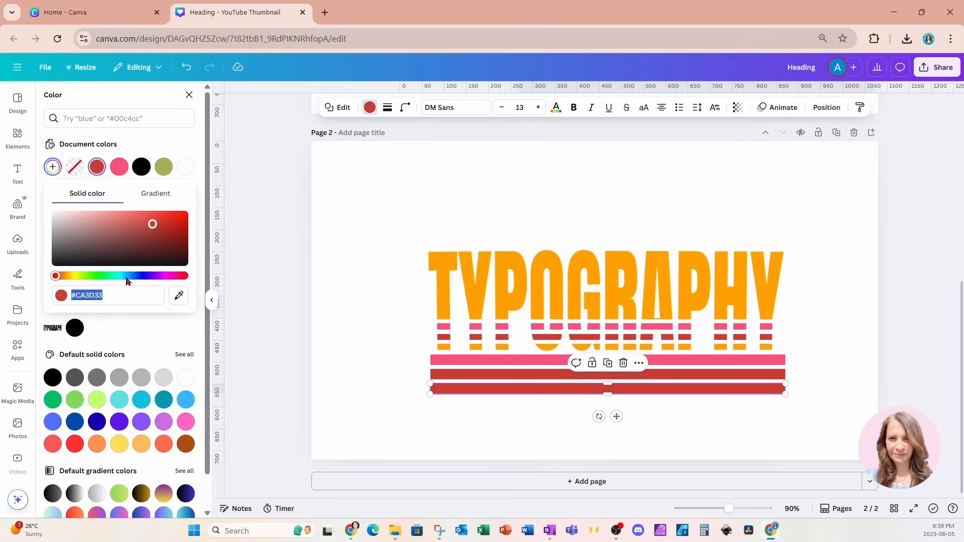
{"action": "left_click", "coordinate": [178, 296]}
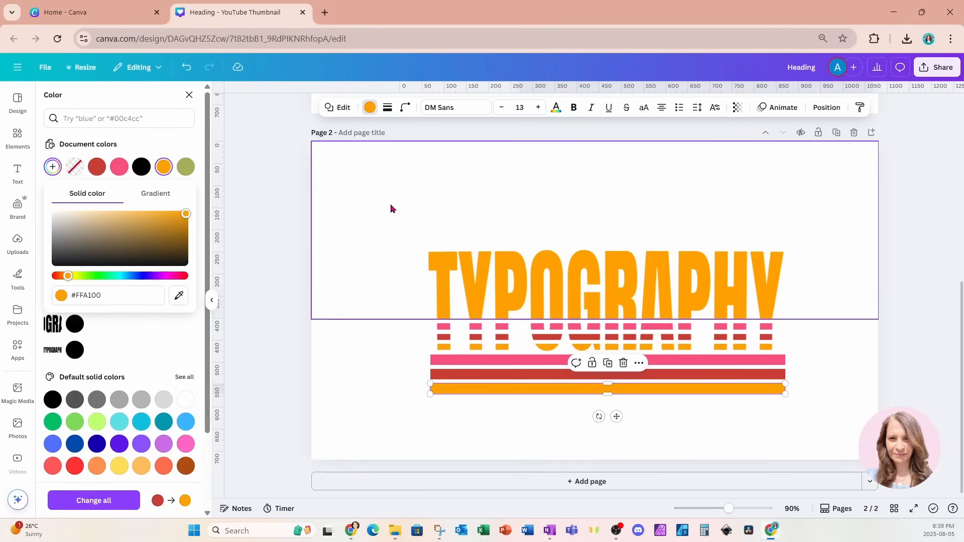
{"action": "left_click", "coordinate": [17, 136]}
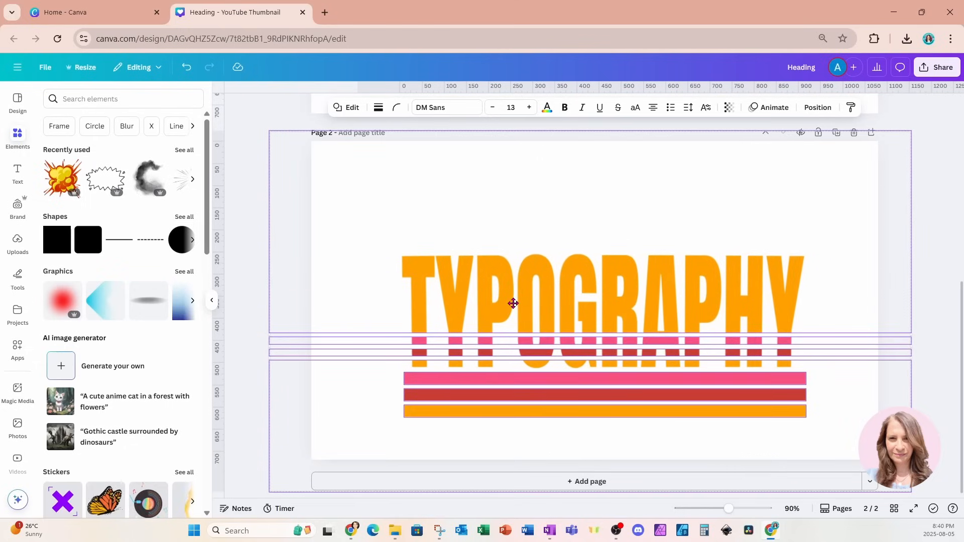
- Group the sliced letters with the coloured underline bars, then deselect the artwork
{"action": "left_click", "coordinate": [513, 303]}
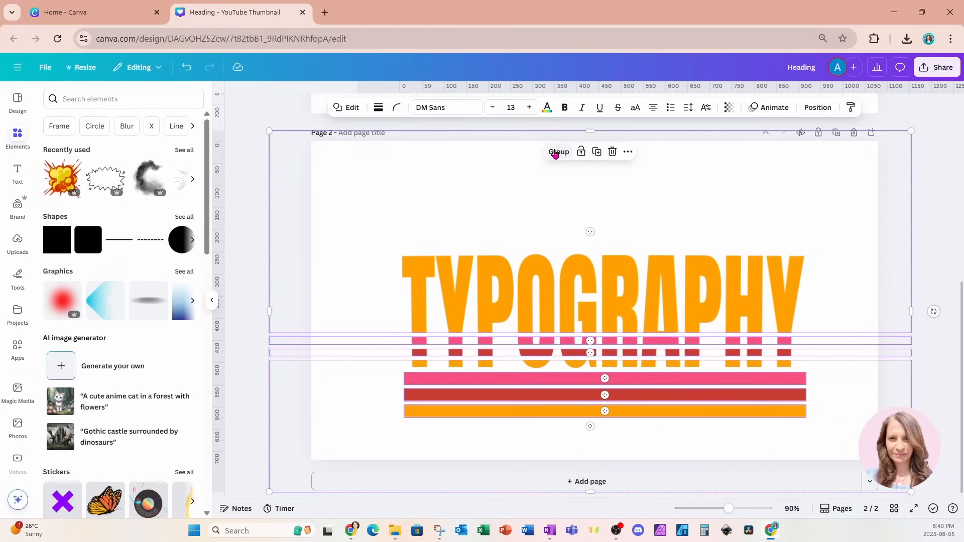
{"action": "left_click", "coordinate": [243, 187]}
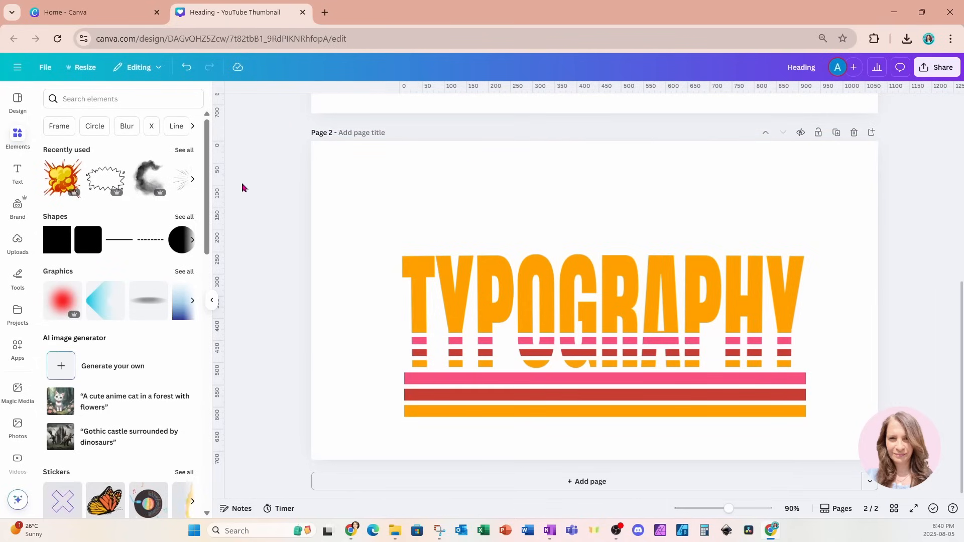
{"action": "left_click", "coordinate": [17, 174]}
{"action": "type", "text": "Sliced"}
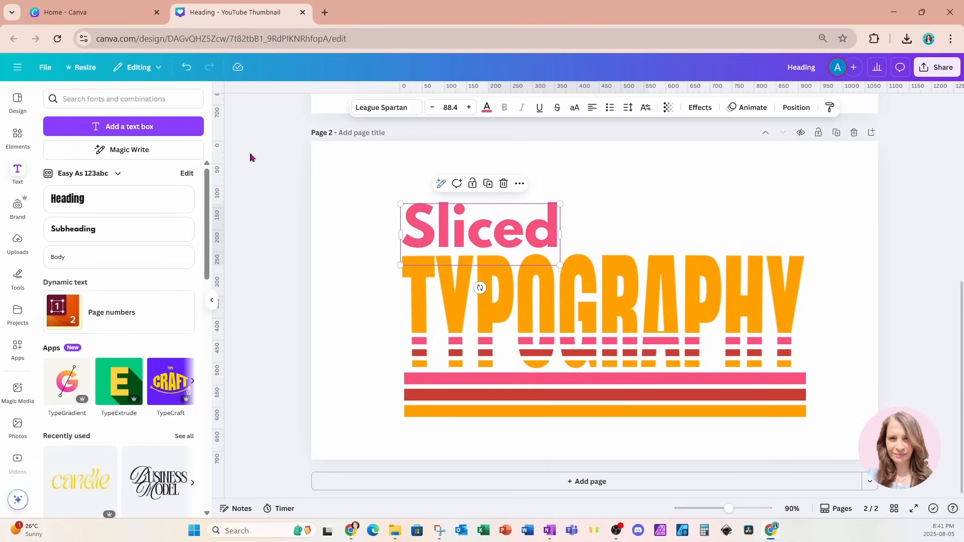
{"action": "mouse_move", "coordinate": [241, 158]}
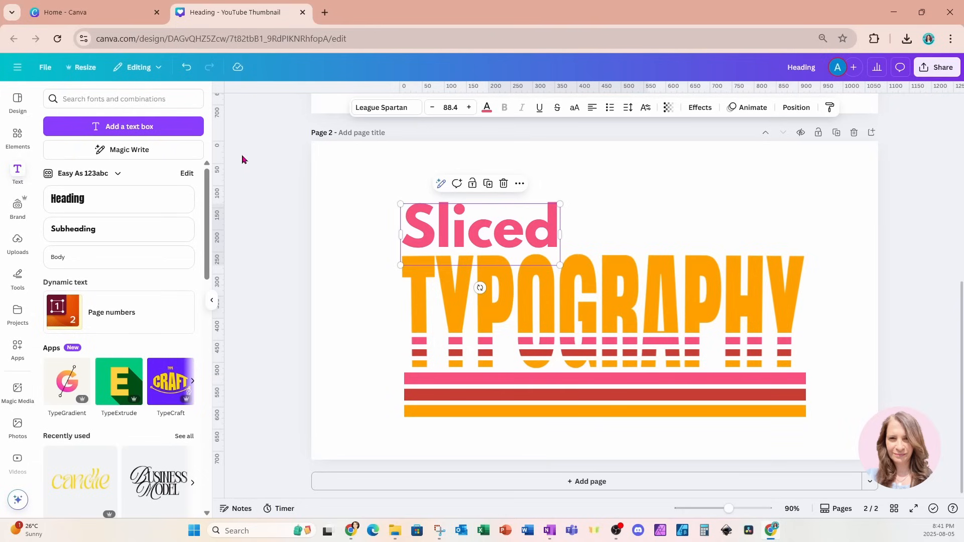
- Search Elements for 'grunge' and enlarge a texture over the left half of the artwork
{"action": "left_click", "coordinate": [17, 135]}
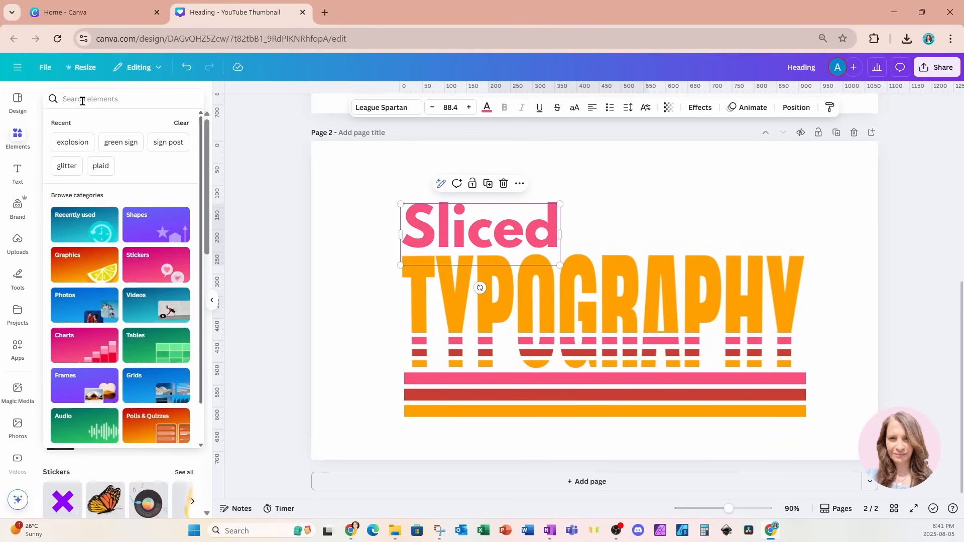
{"action": "type", "text": "grunge"}
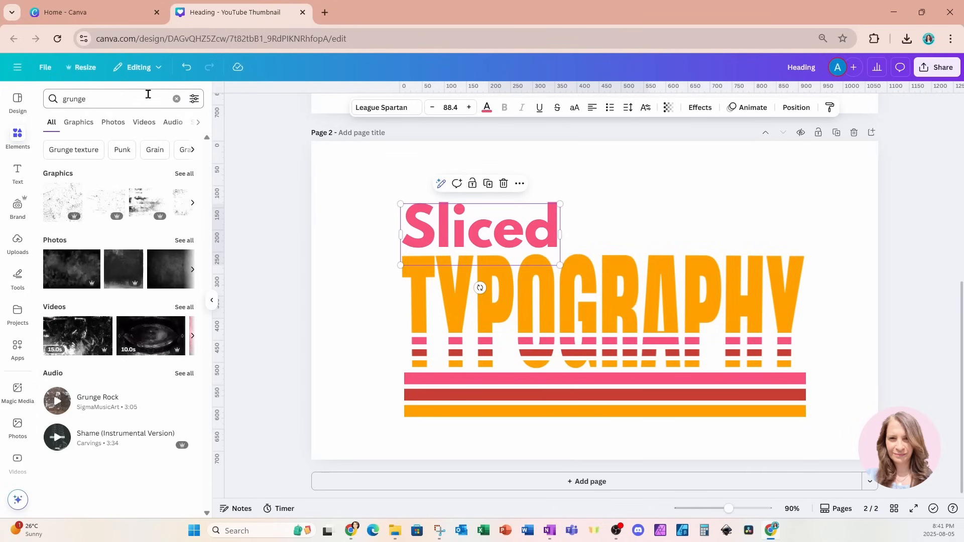
{"action": "mouse_move", "coordinate": [61, 203]}
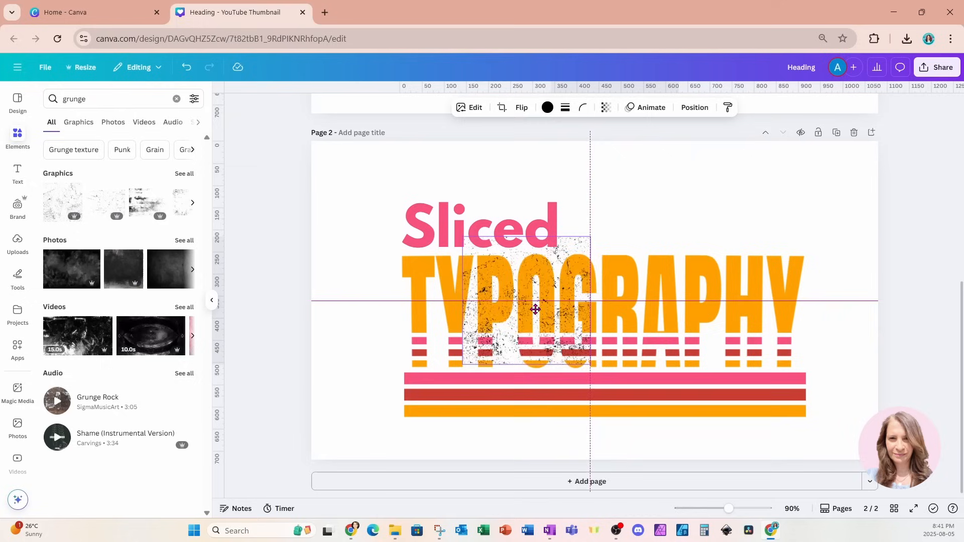
{"action": "left_click_drag", "start_coordinate": [534, 308], "coordinate": [477, 271]}
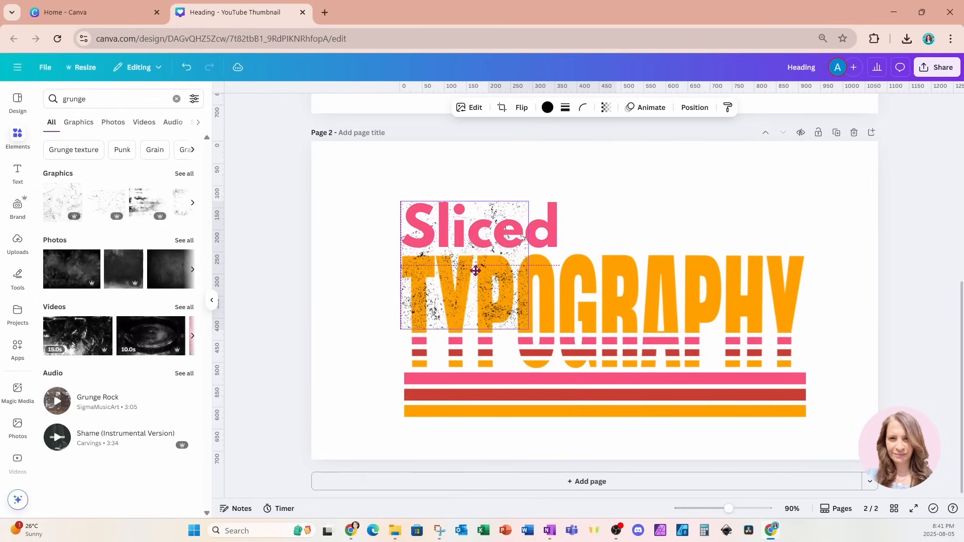
{"action": "left_click_drag", "start_coordinate": [527, 332], "coordinate": [594, 396]}
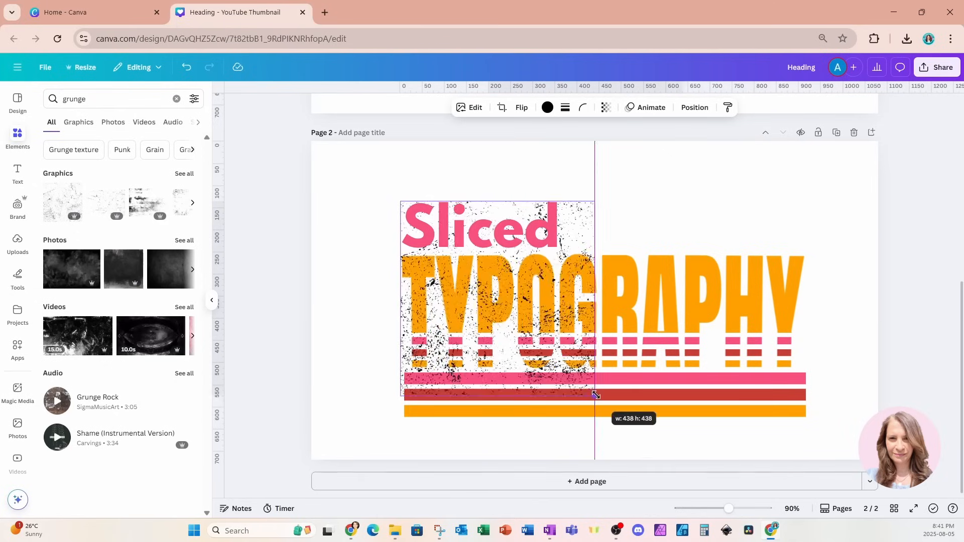
- Place a second grunge texture over the right half and recolour the texture white
{"action": "left_click_drag", "start_coordinate": [594, 394], "coordinate": [616, 418]}
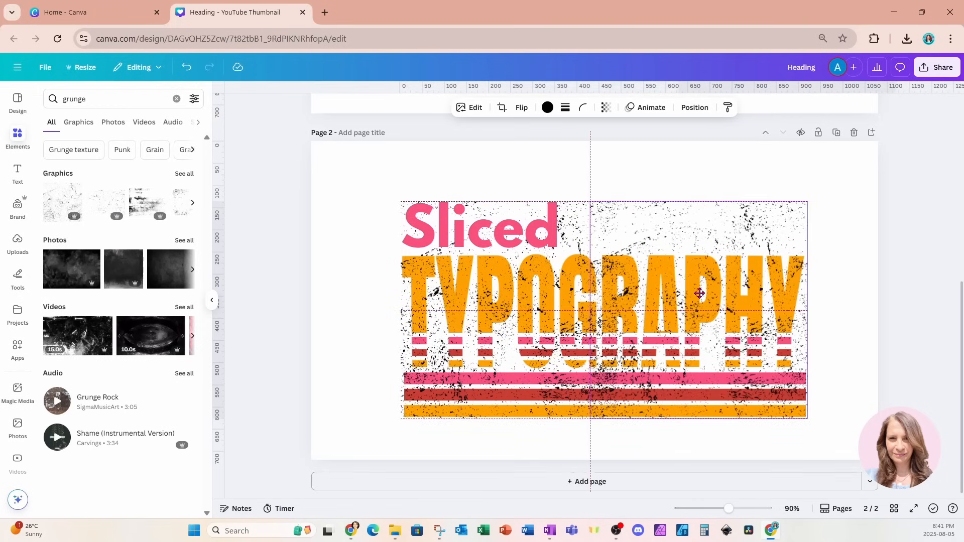
{"action": "left_click", "coordinate": [699, 293]}
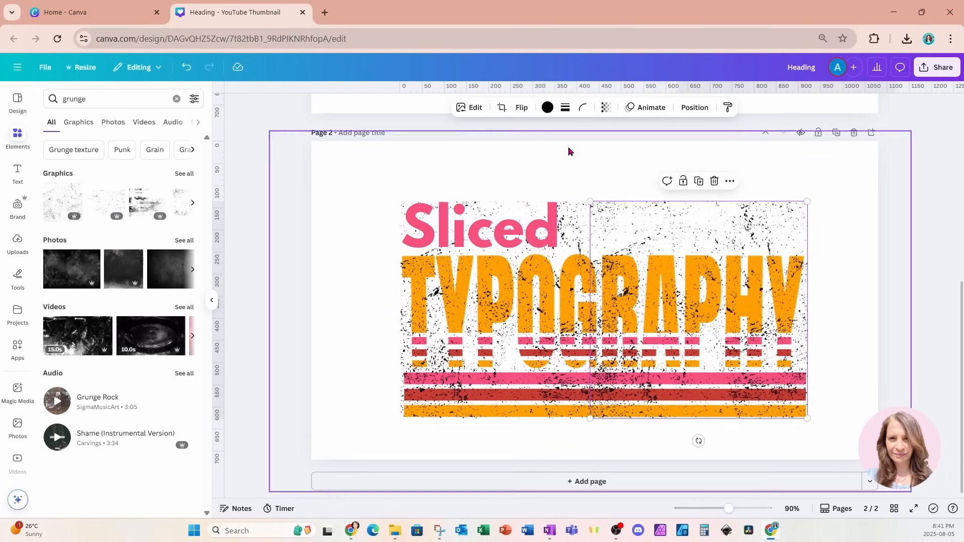
{"action": "left_click", "coordinate": [546, 107]}
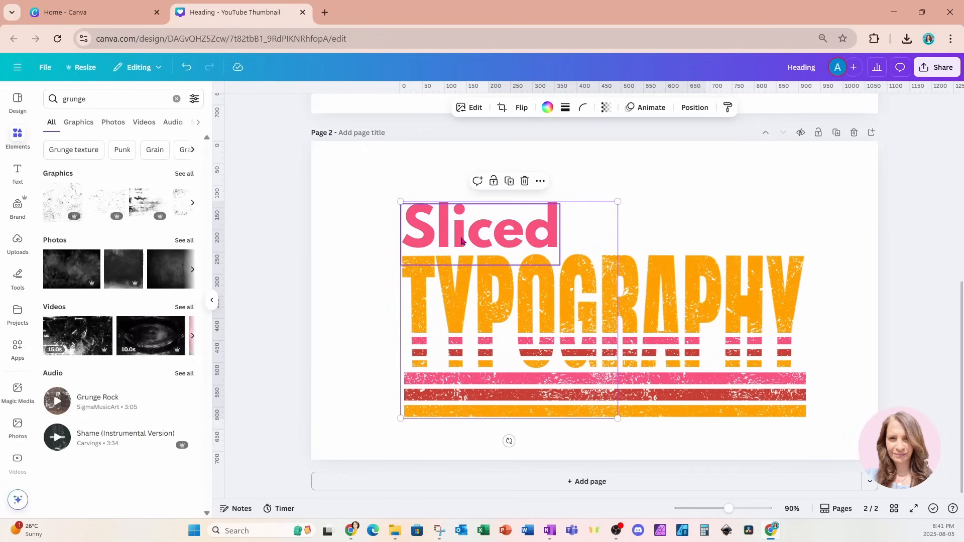
- Check the layer order, then drag-select every piece of the artwork for grouping
{"action": "left_click", "coordinate": [693, 106]}
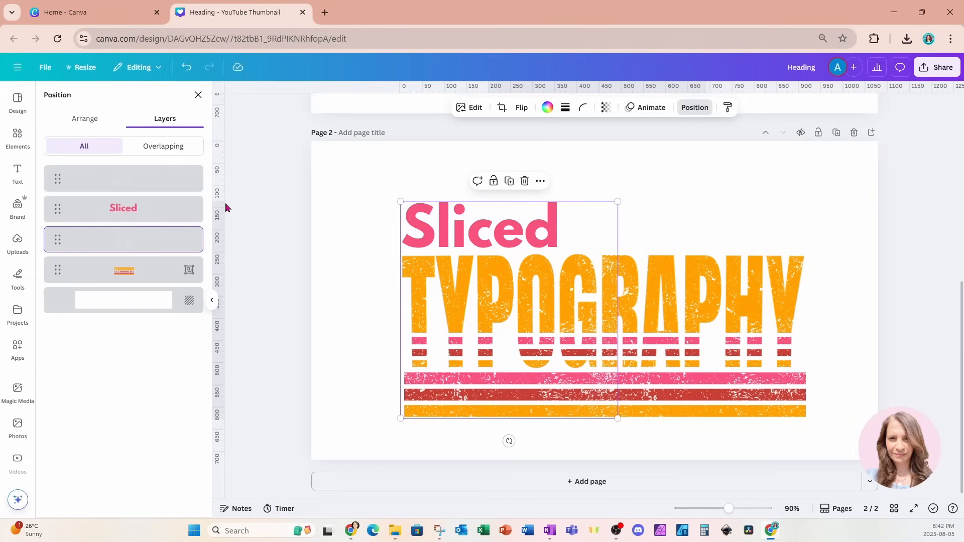
{"action": "left_click", "coordinate": [123, 239]}
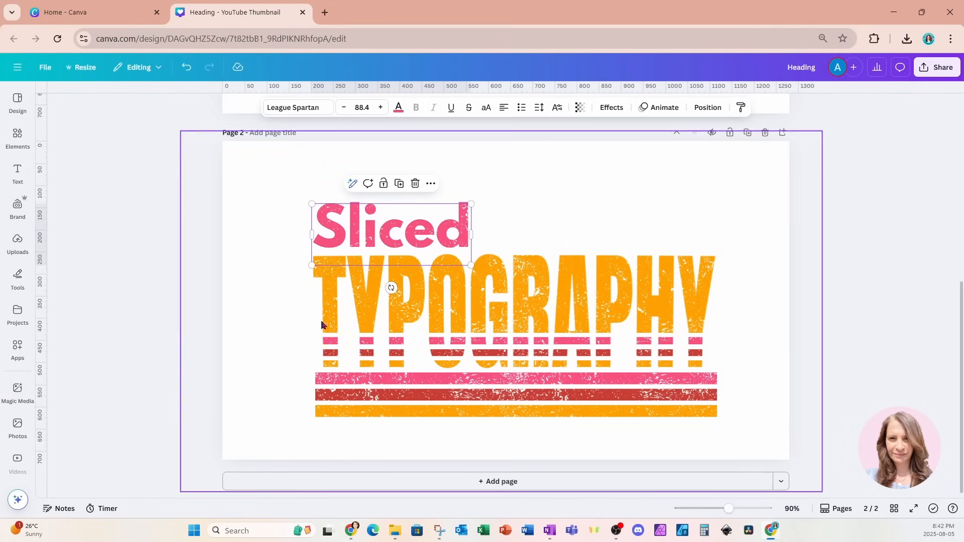
{"action": "left_click_drag", "start_coordinate": [728, 508], "coordinate": [731, 508]}
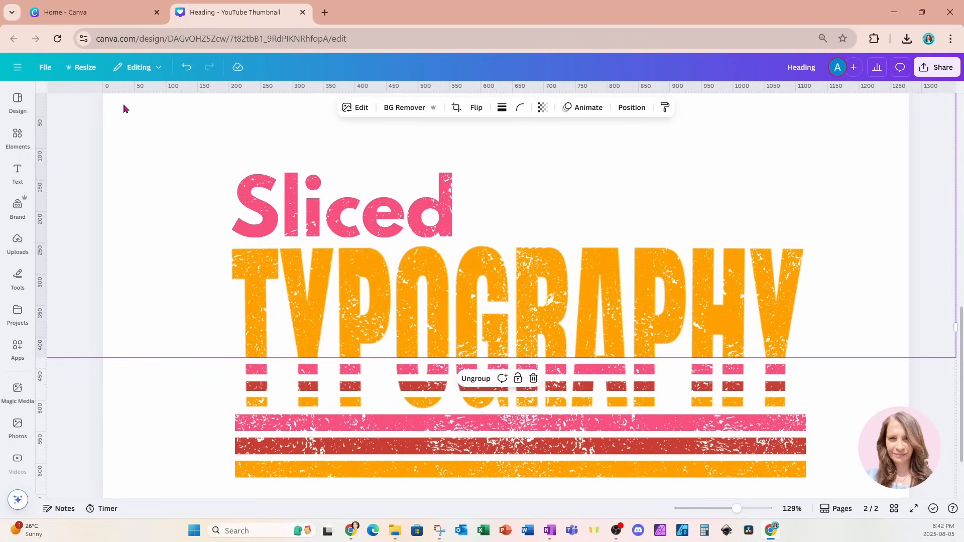
- Set the page background to a dark blue swatch
{"action": "left_click", "coordinate": [630, 106]}
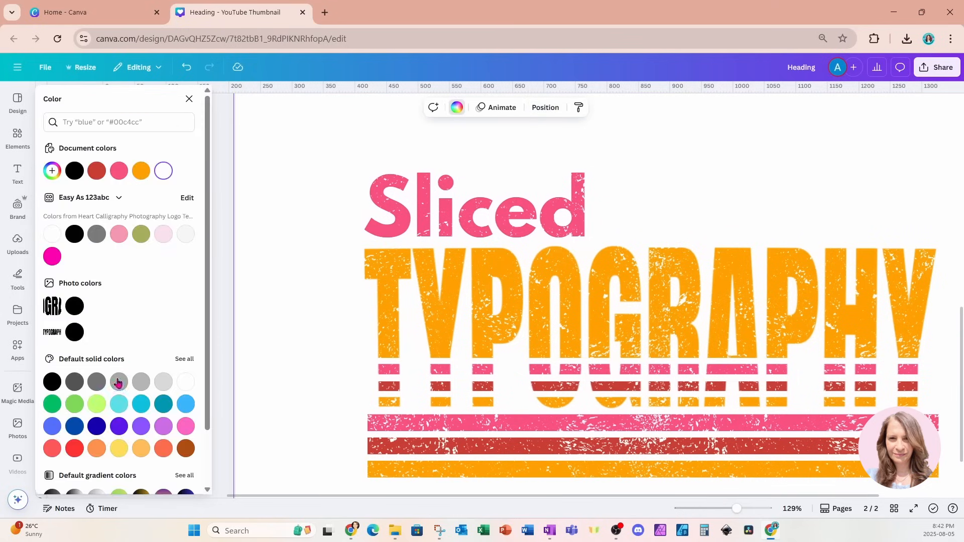
{"action": "left_click", "coordinate": [96, 426]}
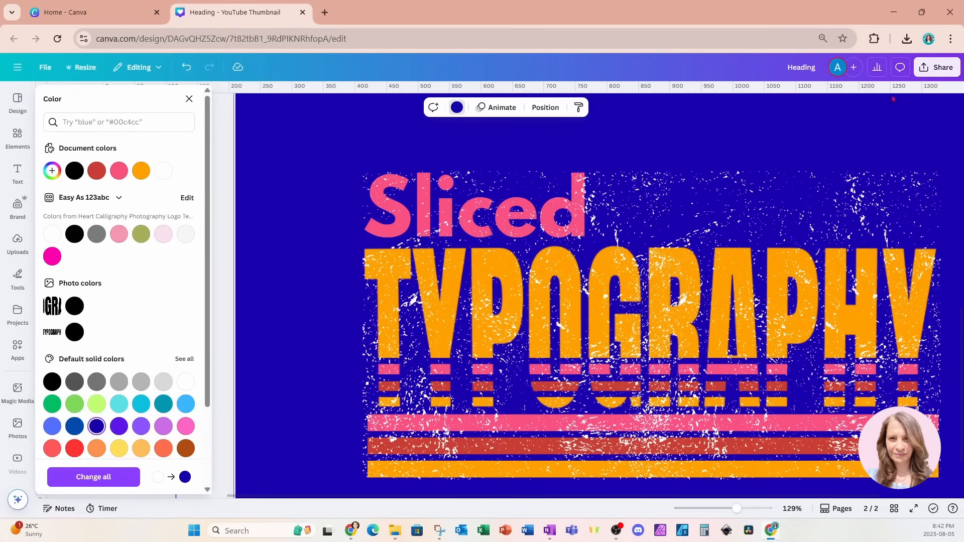
{"action": "mouse_move", "coordinate": [937, 67]}
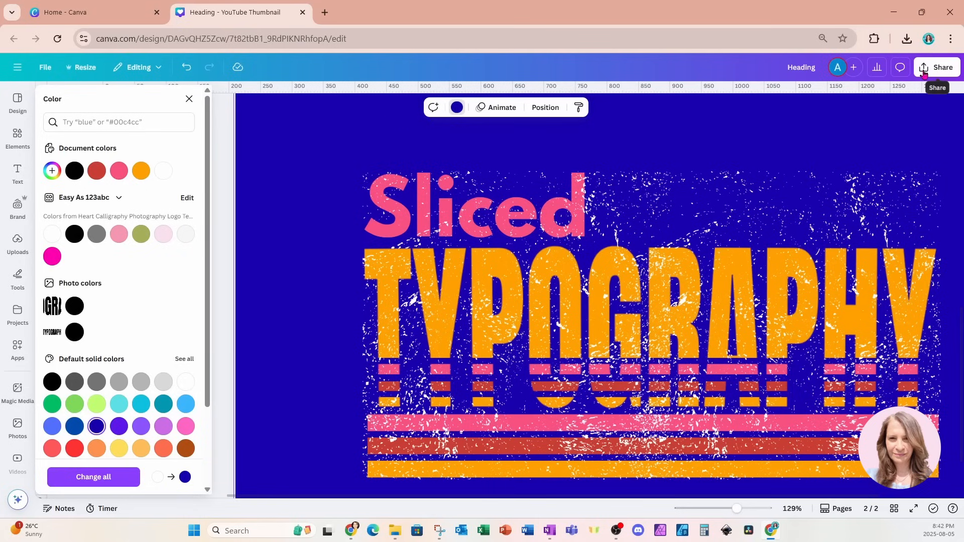
- Download only the current page, page 2, as a transparent-background PNG
{"action": "left_click", "coordinate": [934, 67]}
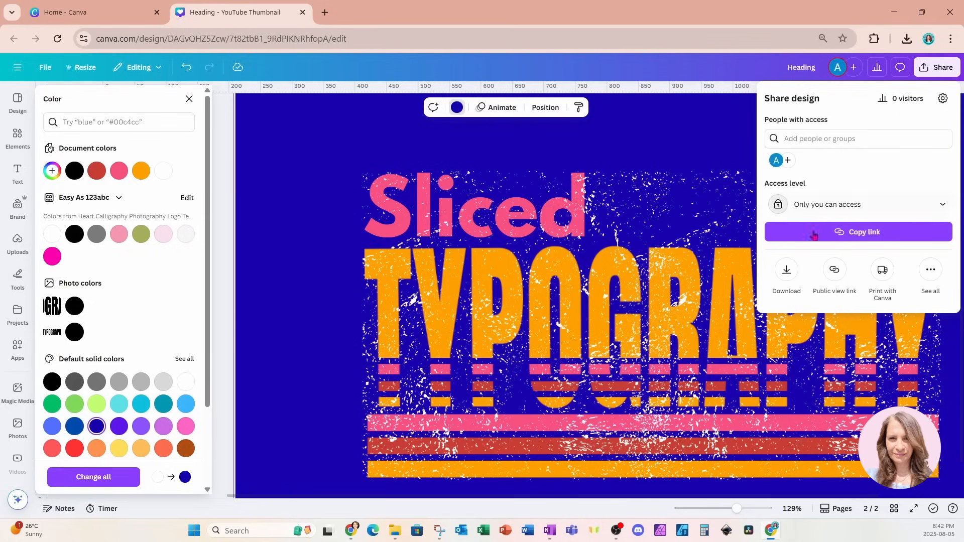
{"action": "left_click", "coordinate": [785, 274]}
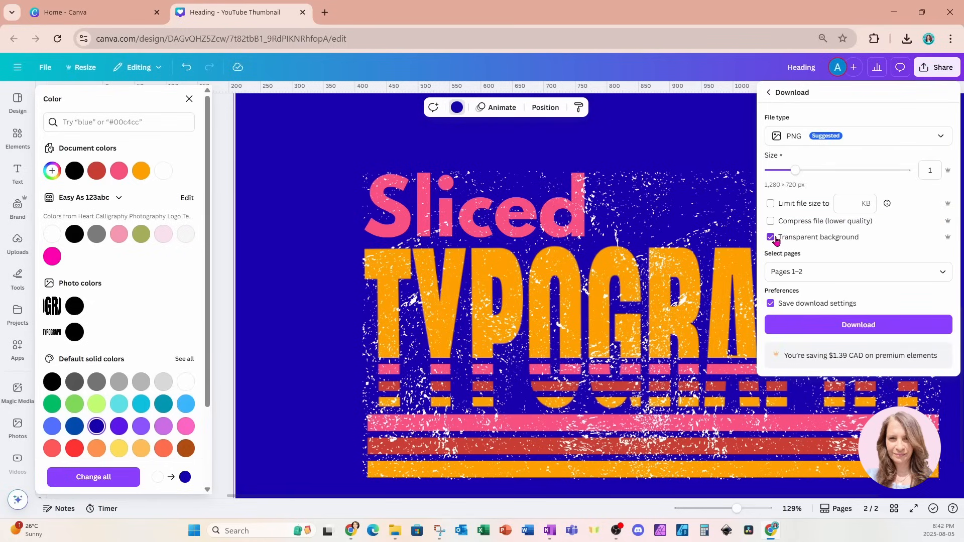
{"action": "mouse_move", "coordinate": [810, 247]}
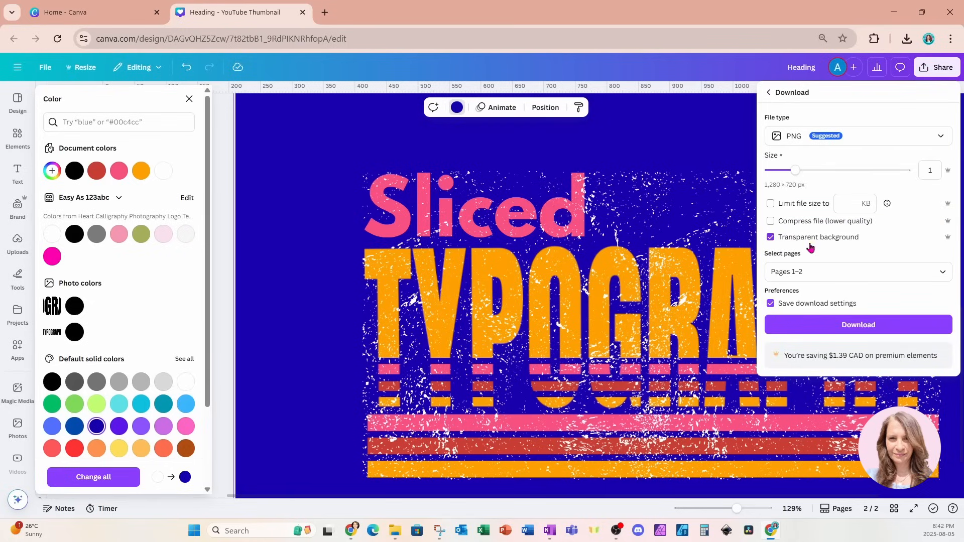
{"action": "left_click", "coordinate": [855, 271]}
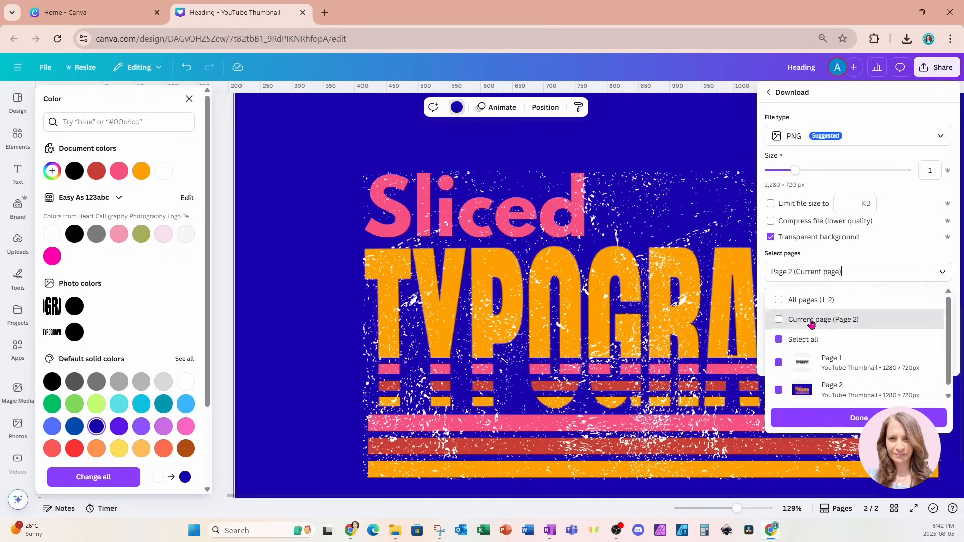
{"action": "left_click", "coordinate": [822, 319]}
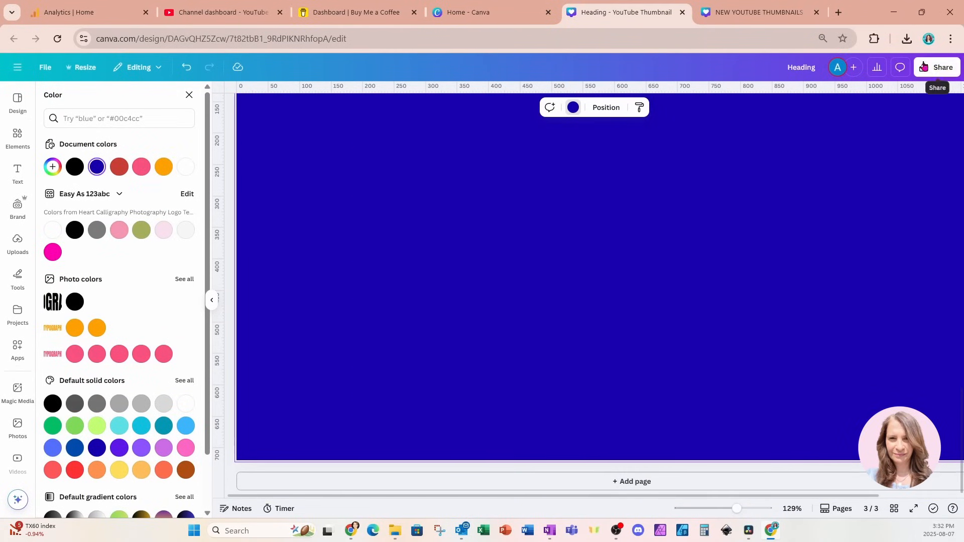
- Remove the background from the placed artwork image on page 3 and enlarge it to fill the page
{"action": "left_click", "coordinate": [906, 38]}
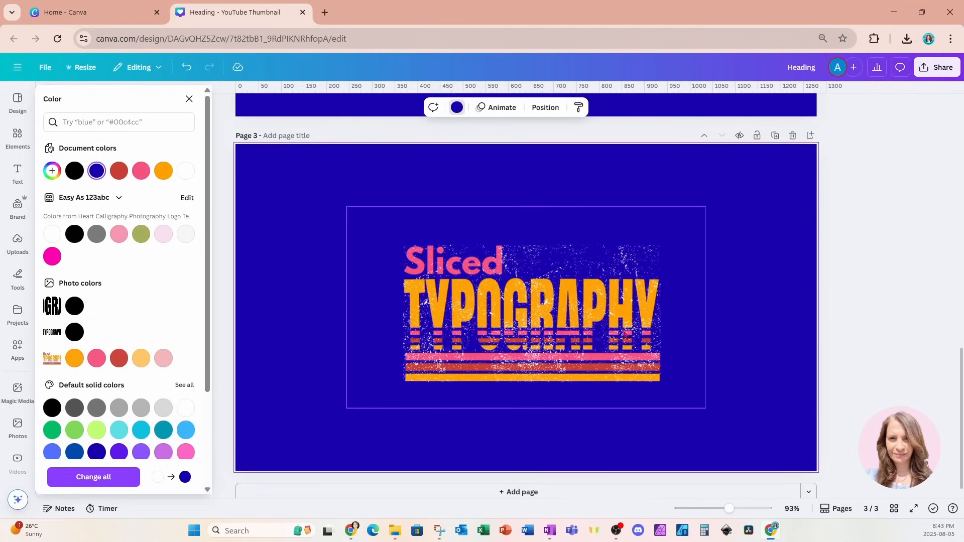
{"action": "left_click", "coordinate": [525, 307]}
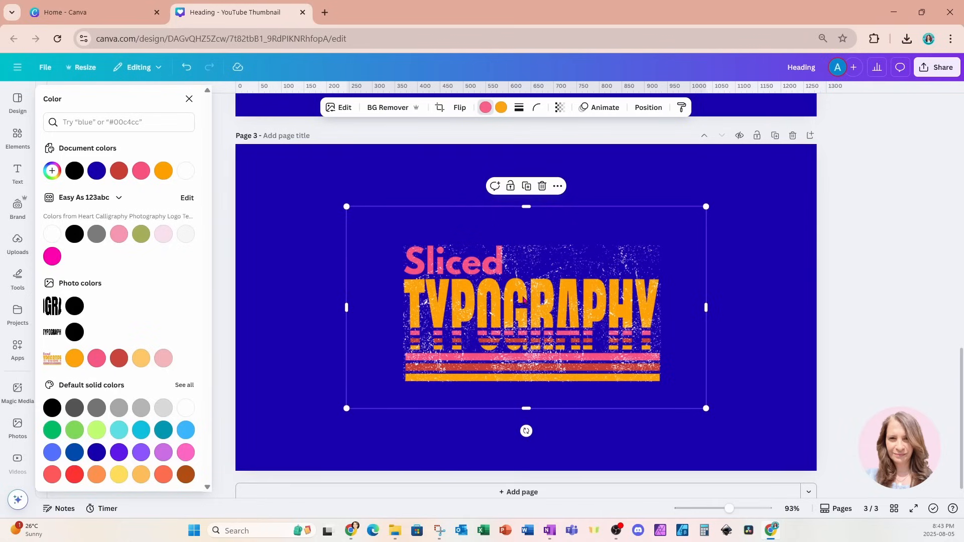
{"action": "left_click", "coordinate": [387, 107]}
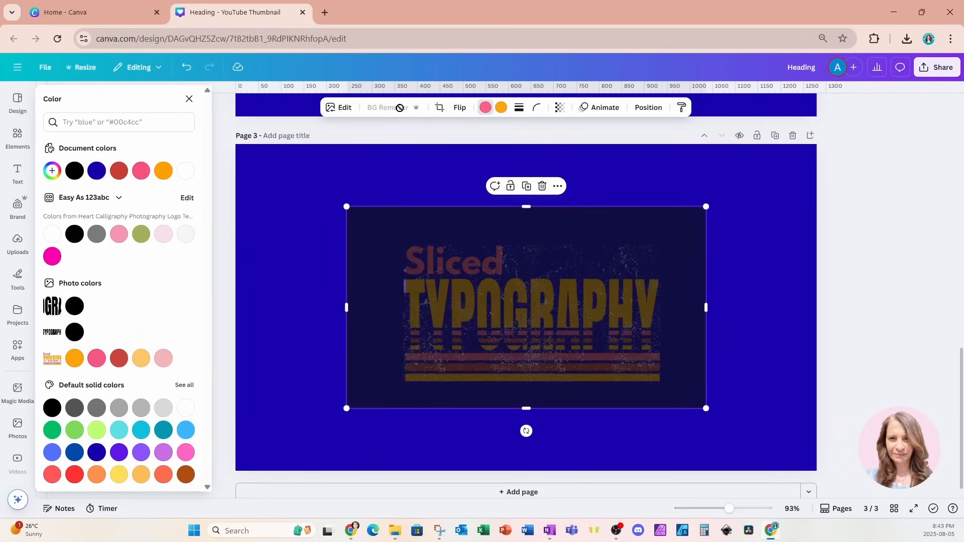
{"action": "left_click", "coordinate": [387, 107]}
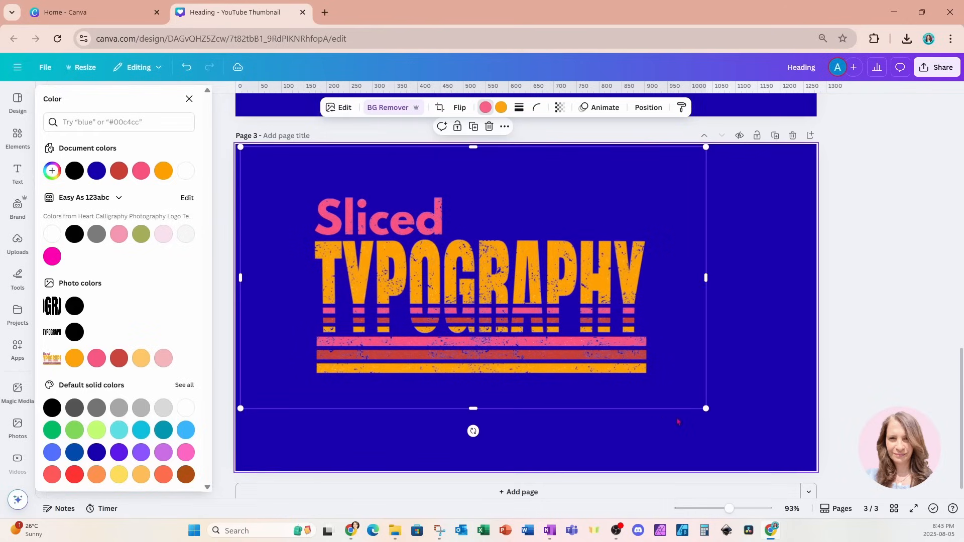
{"action": "left_click_drag", "start_coordinate": [705, 408], "coordinate": [800, 462]}
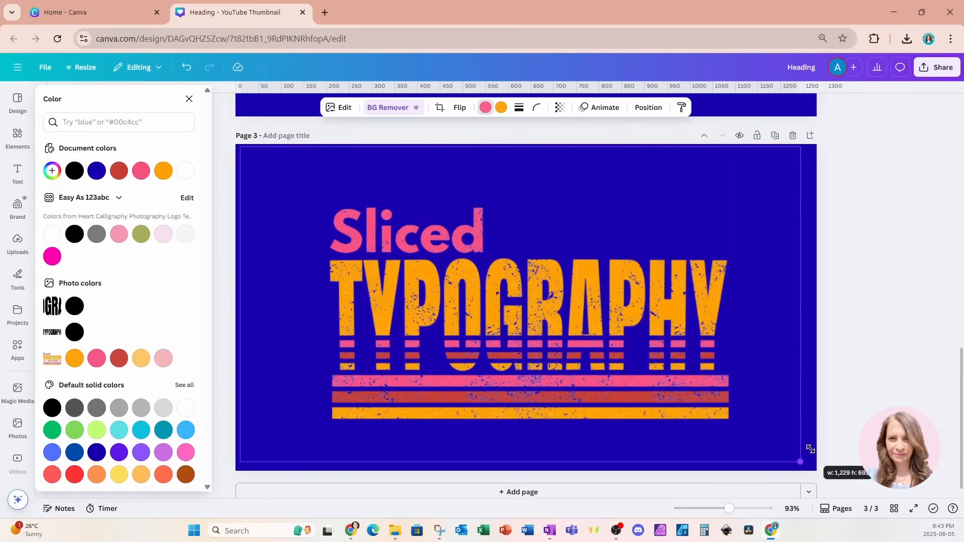